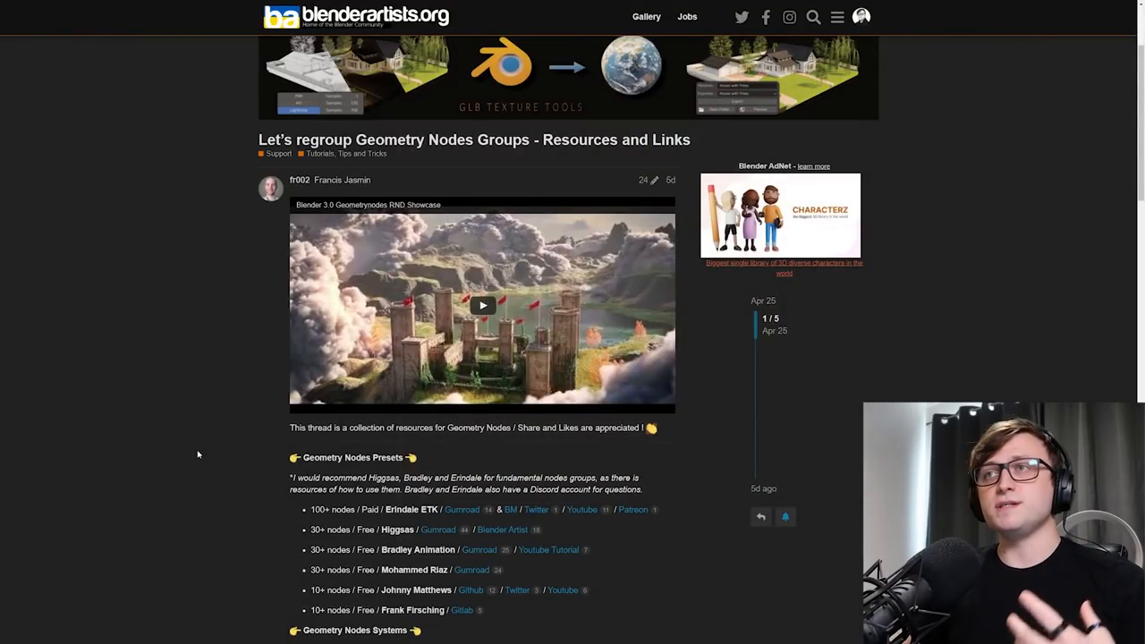
{"action": "mouse_move", "coordinate": [223, 410]}
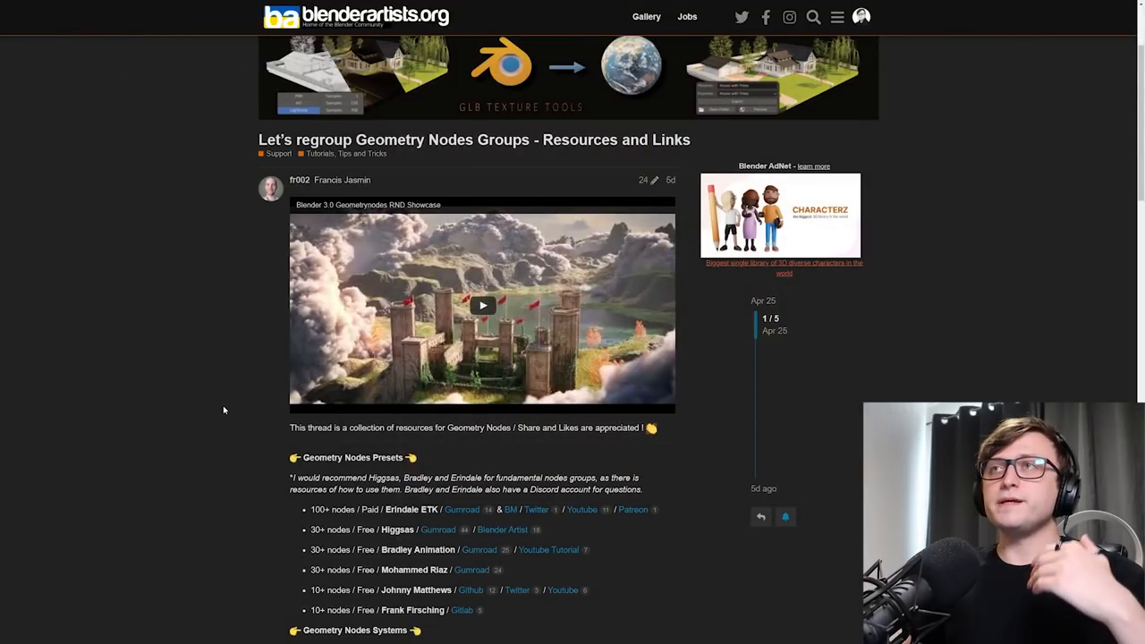
- Scroll the Geometry Nodes Groups thread to the Higgsas Gumroad link under Geometry Nodes Presets
{"action": "scroll", "scroll_direction": "down", "scroll_amount": 3}
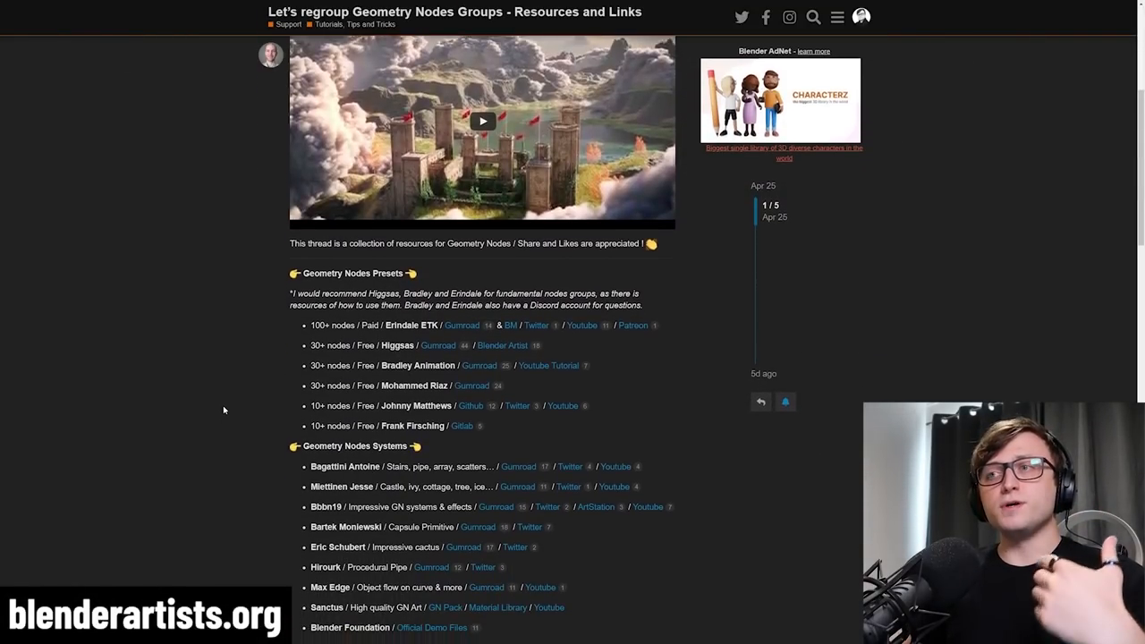
{"action": "scroll", "scroll_direction": "down", "scroll_amount": 3}
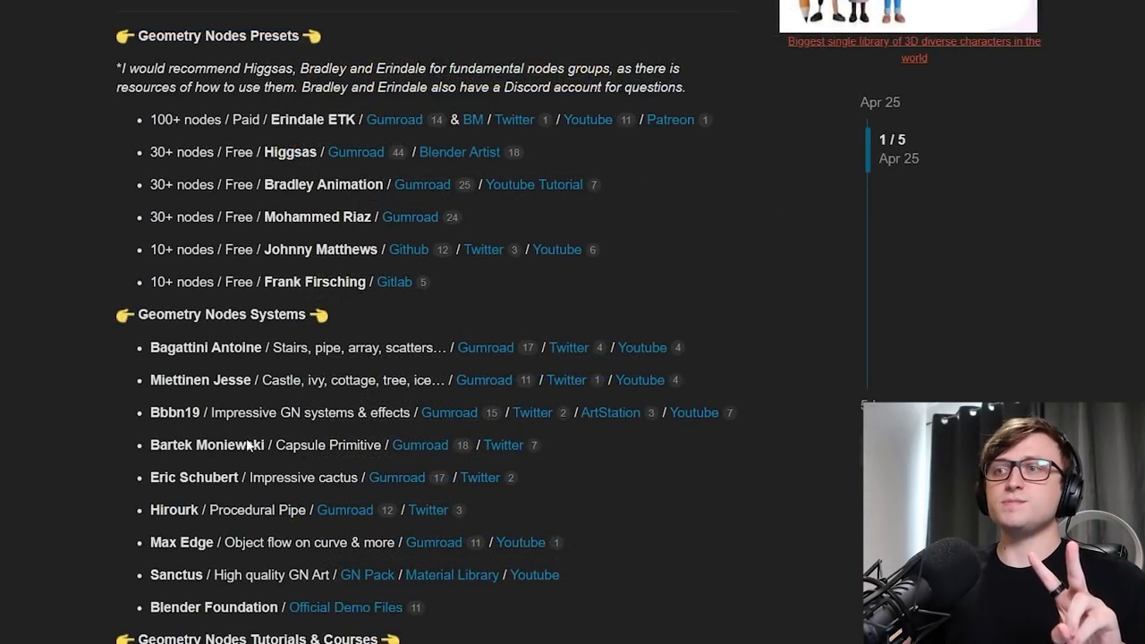
{"action": "scroll", "scroll_direction": "down", "scroll_amount": 3}
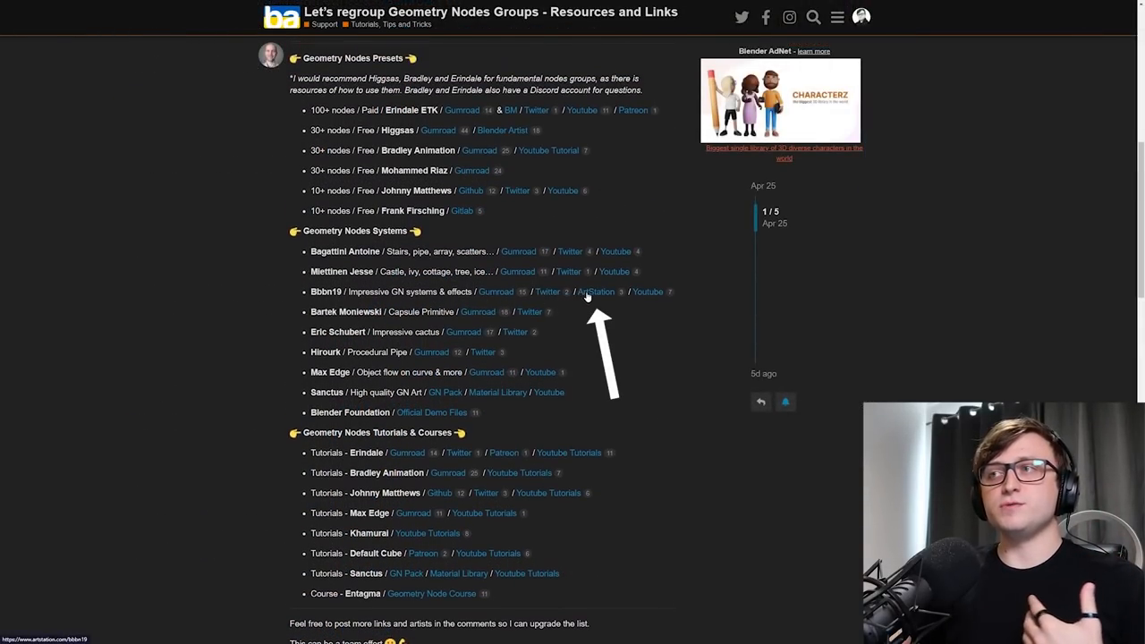
{"action": "mouse_move", "coordinate": [666, 293]}
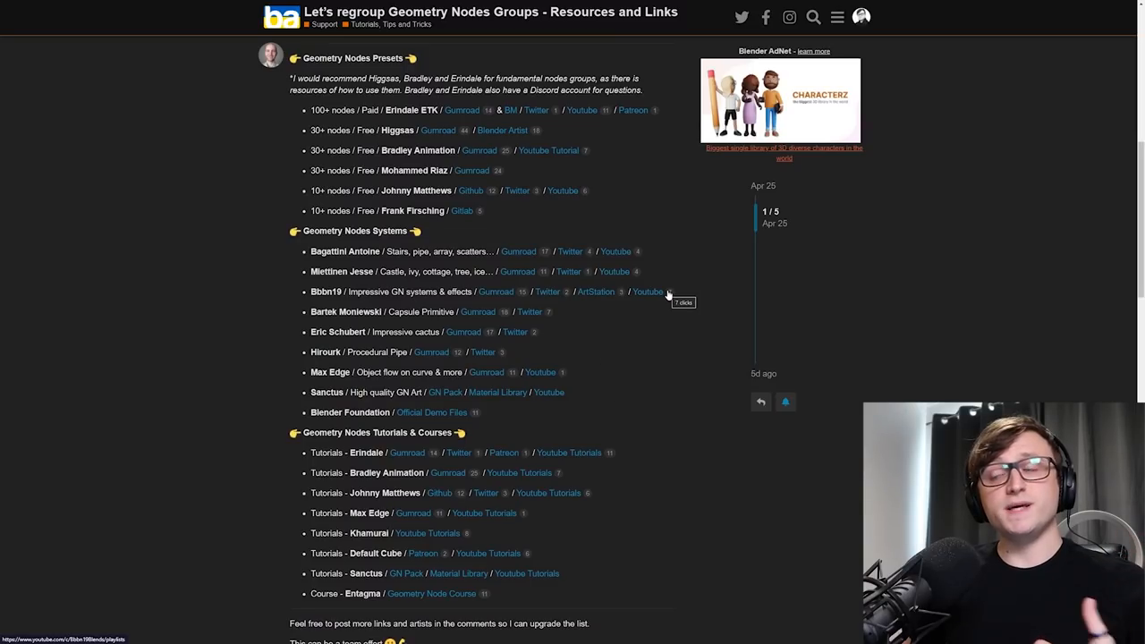
{"action": "mouse_move", "coordinate": [659, 294]}
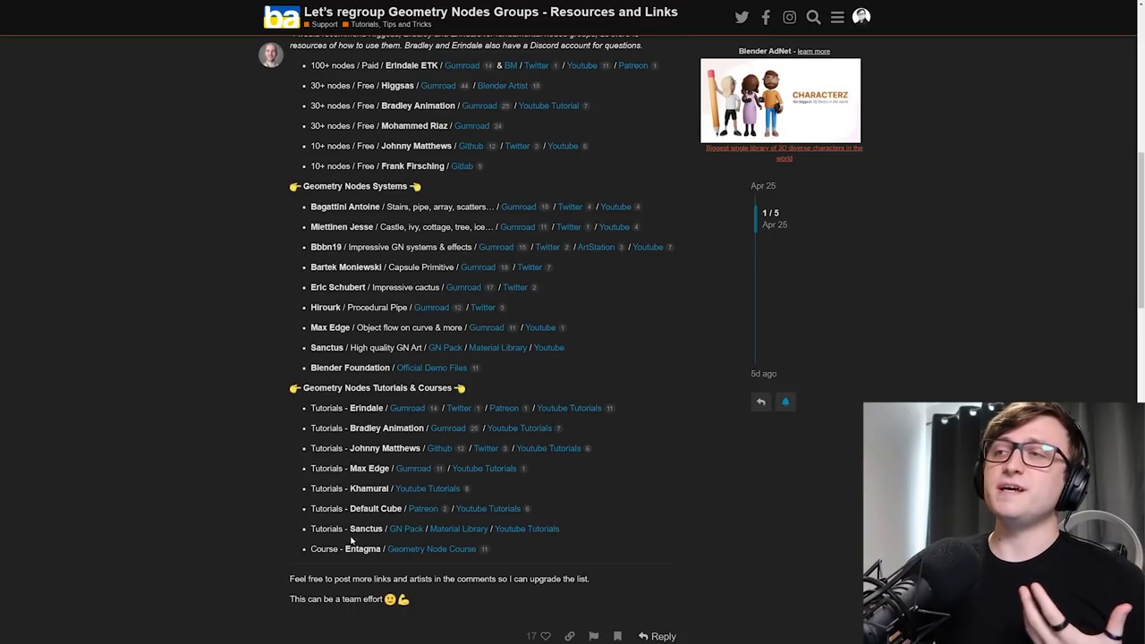
{"action": "scroll", "scroll_direction": "up", "scroll_amount": 3}
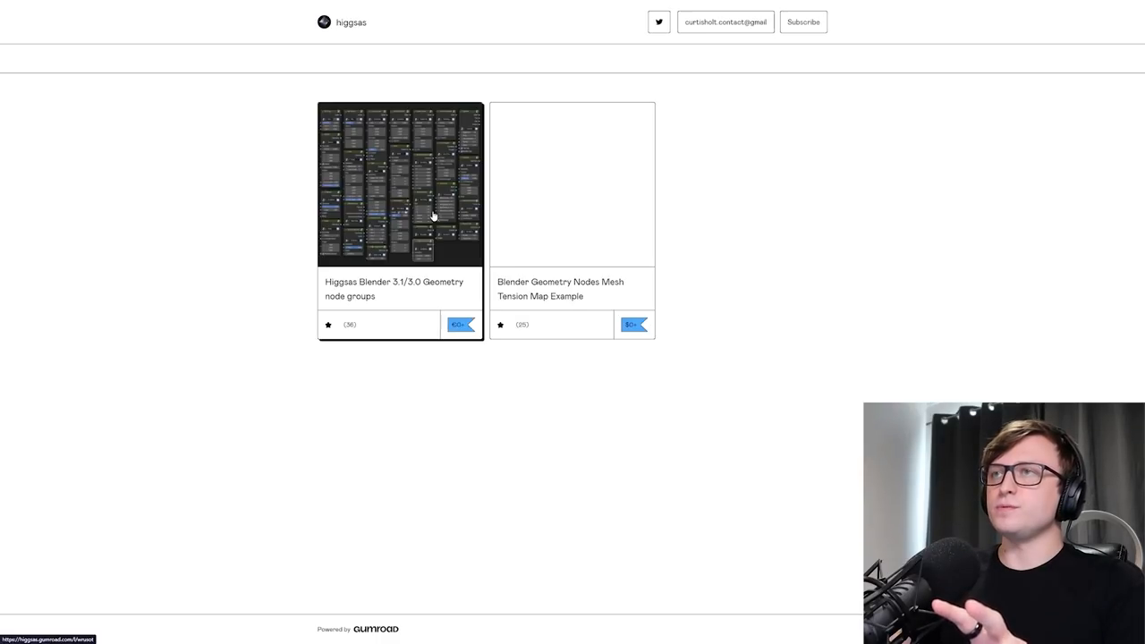
- Review Higgsas's free Blender 3.1/3.0 Geometry node groups page and node list, then go to Twitter
{"action": "left_click", "coordinate": [400, 183]}
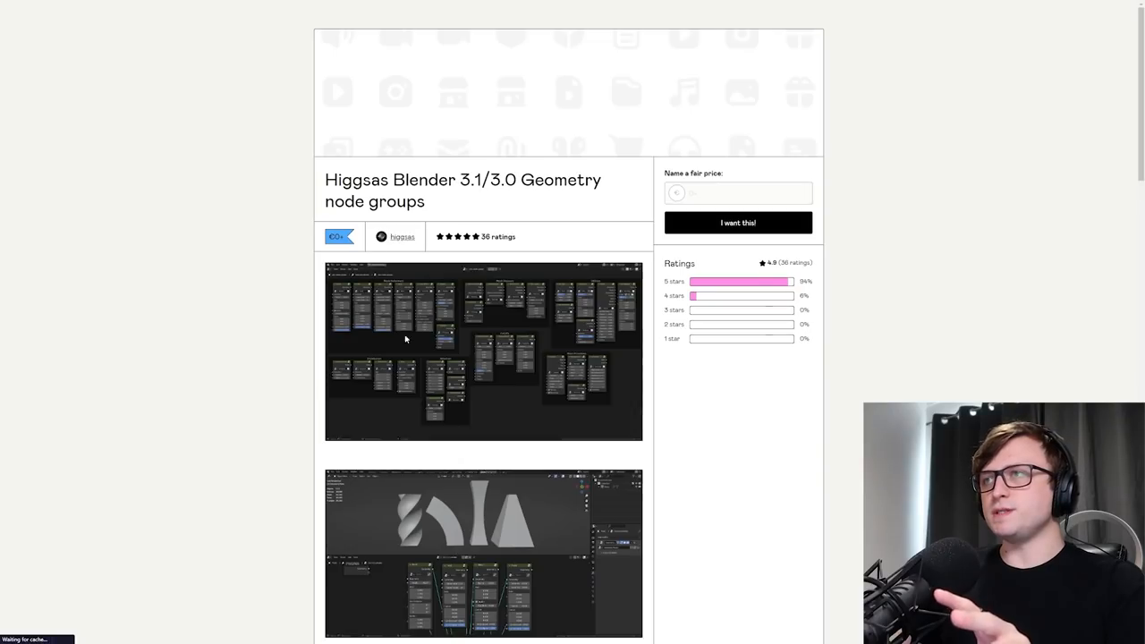
{"action": "scroll", "scroll_direction": "down", "scroll_amount": 3}
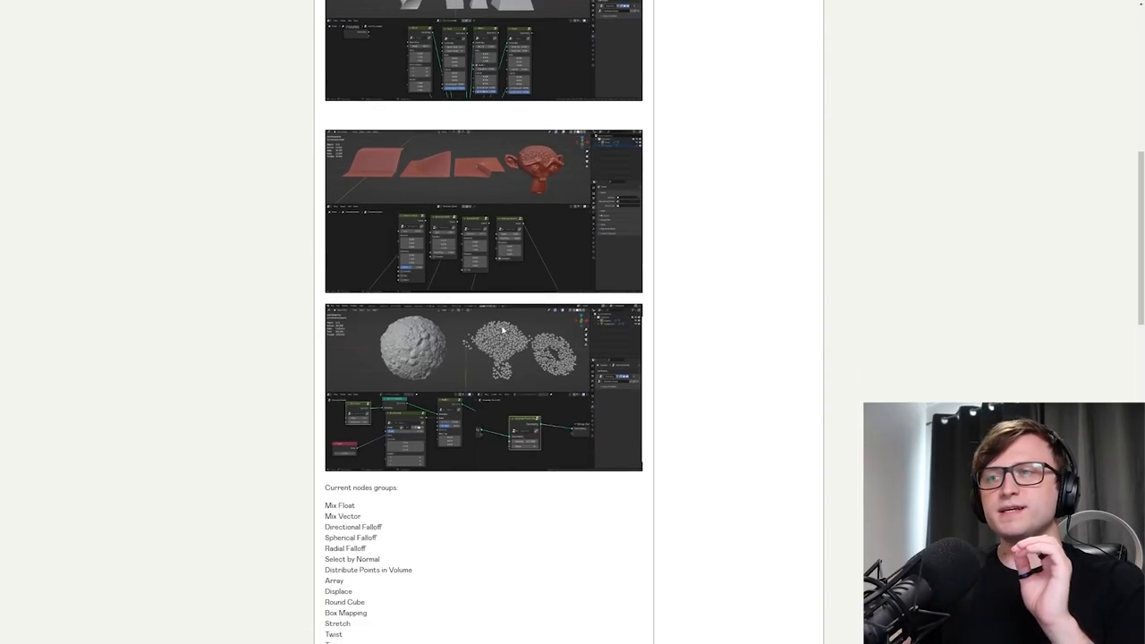
{"action": "scroll", "scroll_direction": "down", "scroll_amount": 3}
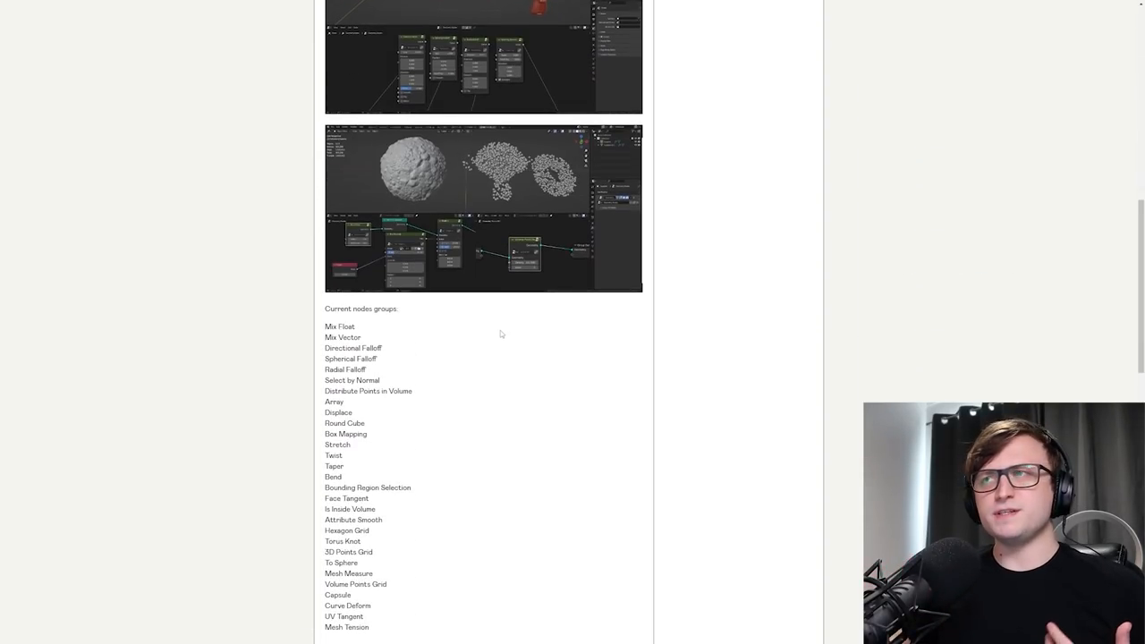
{"action": "scroll", "scroll_direction": "down", "scroll_amount": 3}
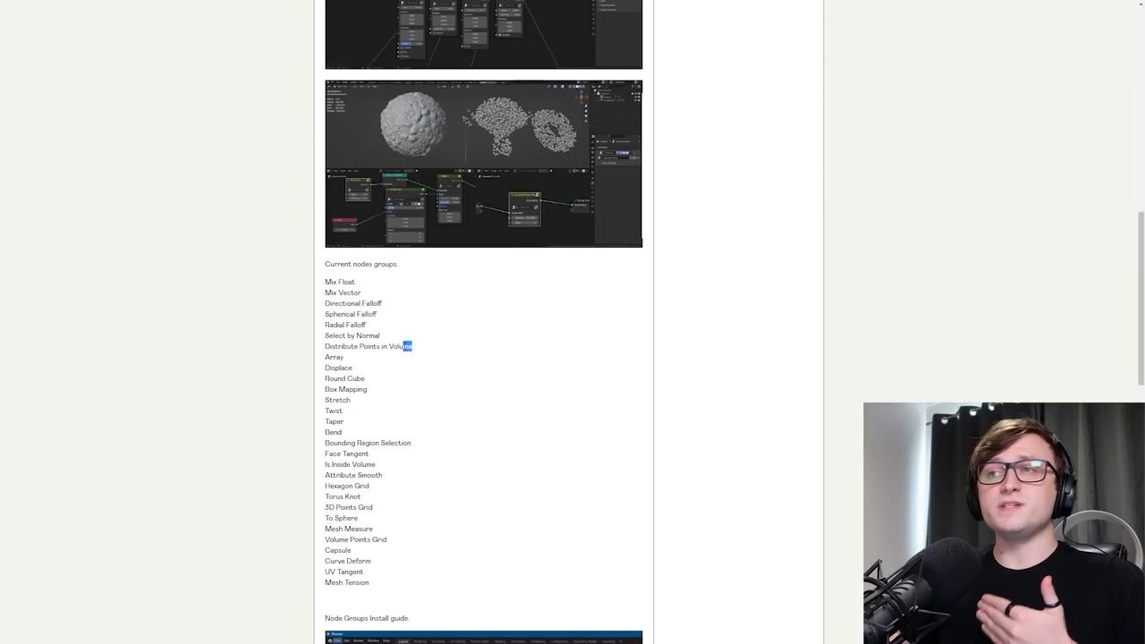
{"action": "double_click", "coordinate": [366, 346]}
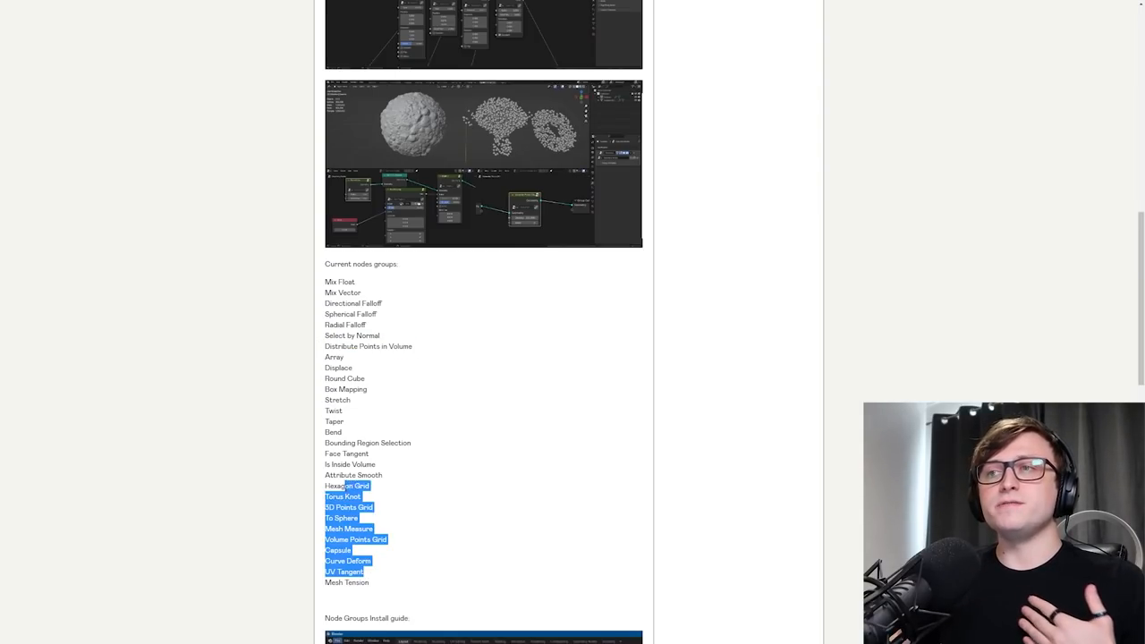
{"action": "scroll", "scroll_direction": "down", "scroll_amount": 3}
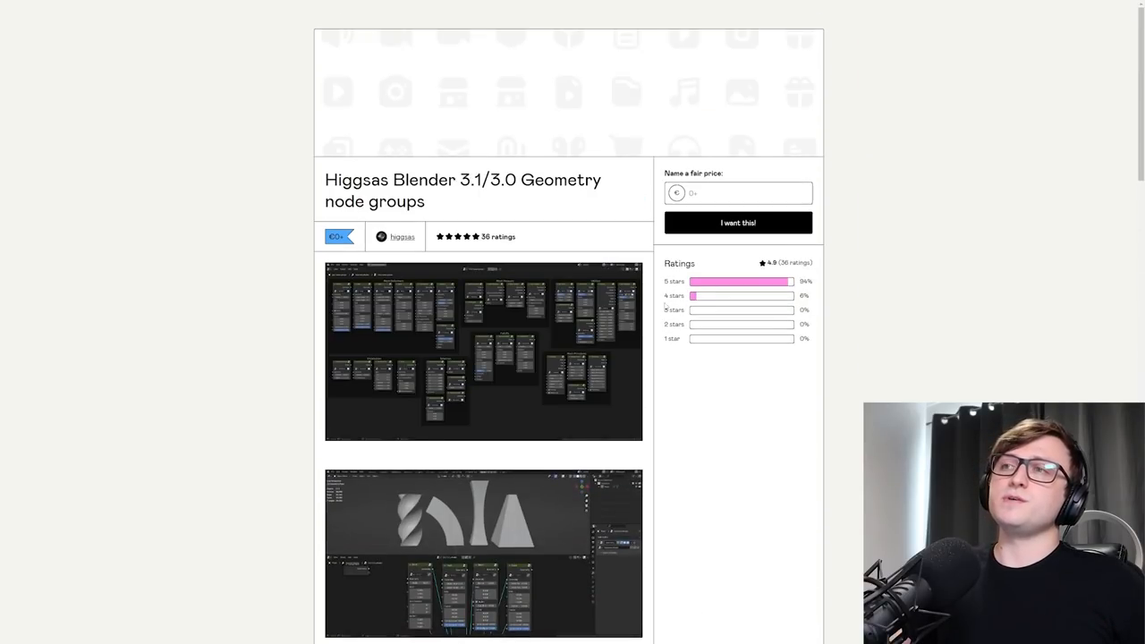
{"action": "left_click", "coordinate": [402, 237]}
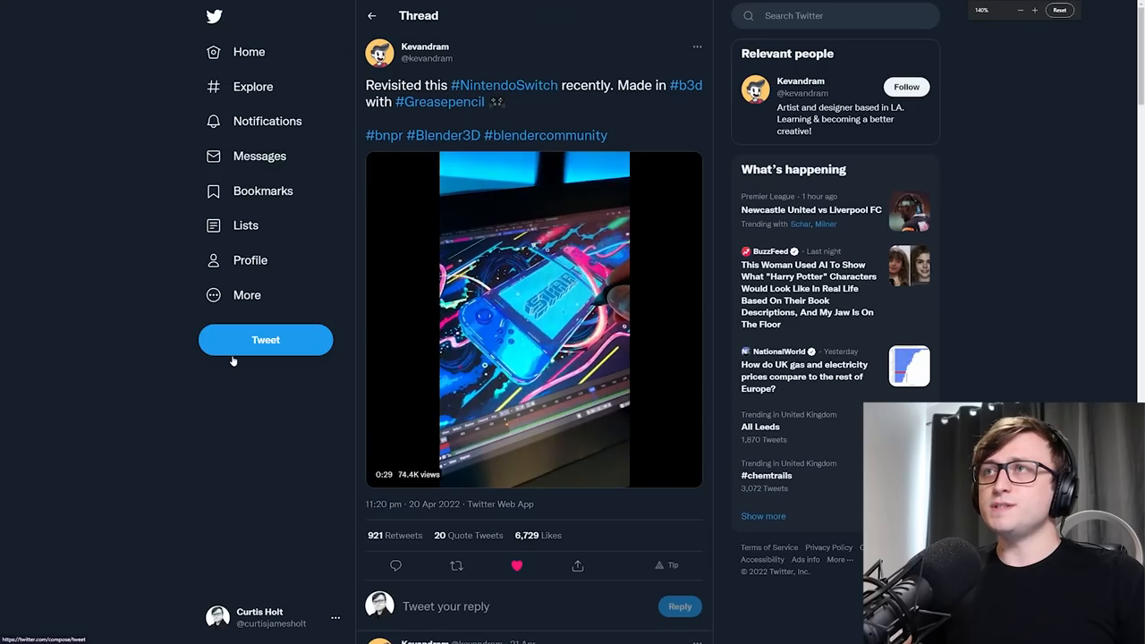
- Play Kevandram's Nintendo Switch Grease Pencil clip and follow the reply's YouTube remake link
{"action": "left_click", "coordinate": [534, 317]}
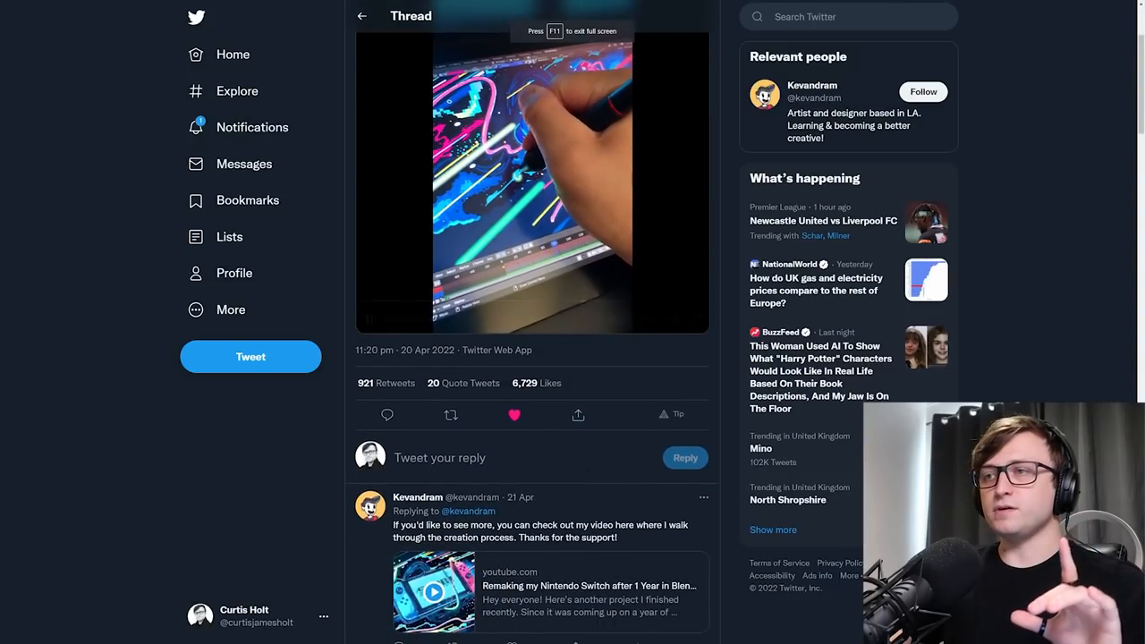
{"action": "scroll", "scroll_direction": "down", "scroll_amount": 3}
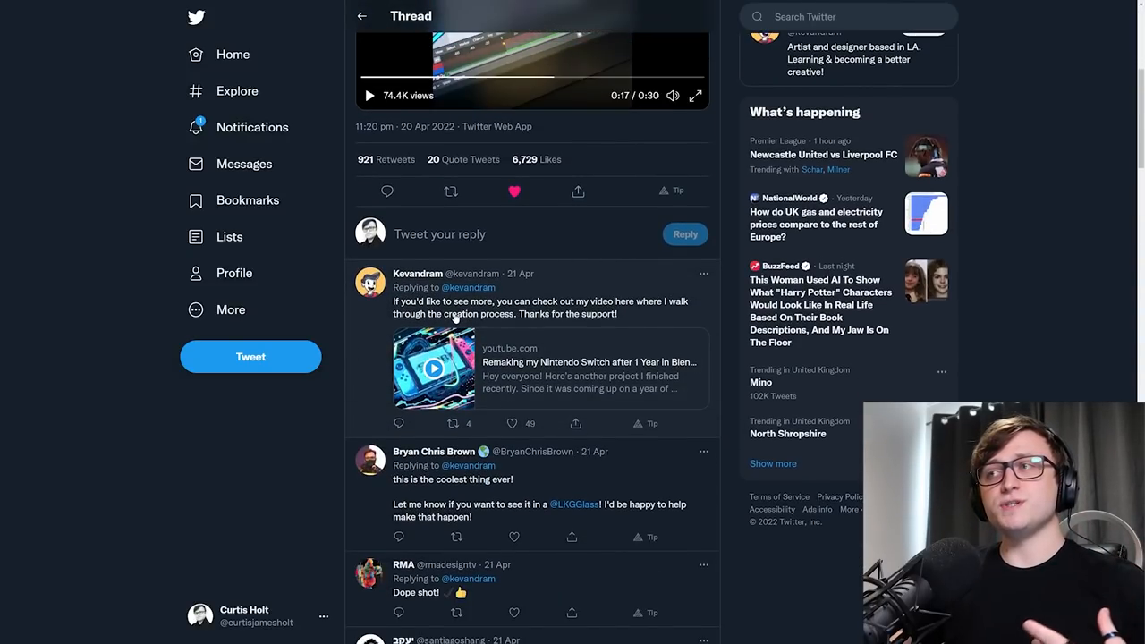
{"action": "left_click", "coordinate": [434, 367]}
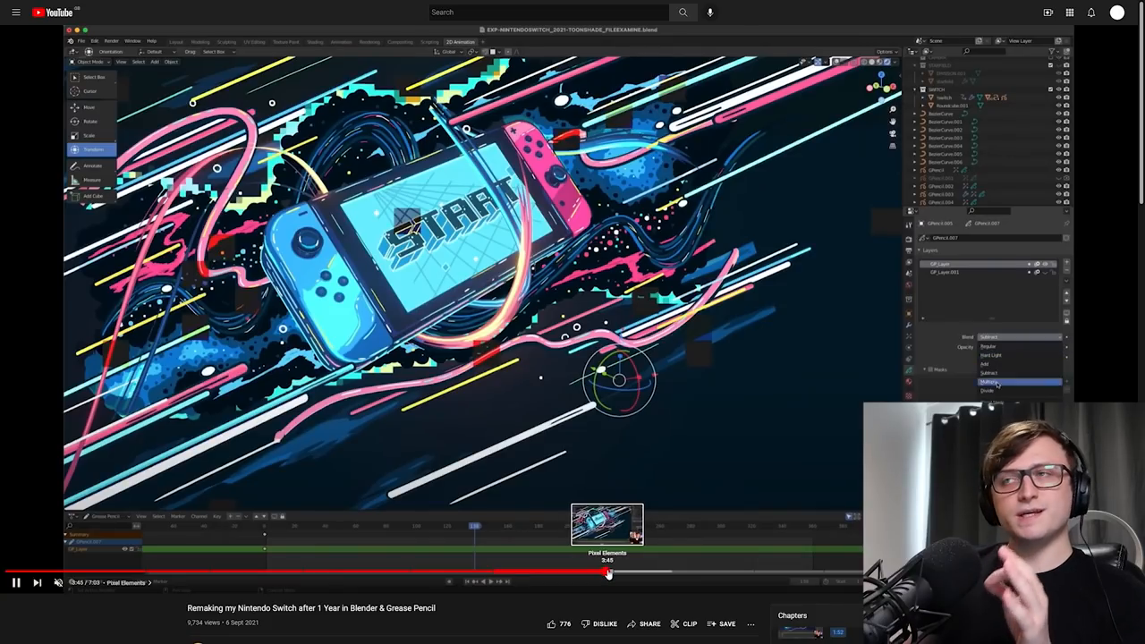
- Seek the Nintendo Switch remake video to the Pixel Elements chapter at 3:45
{"action": "left_click", "coordinate": [989, 403]}
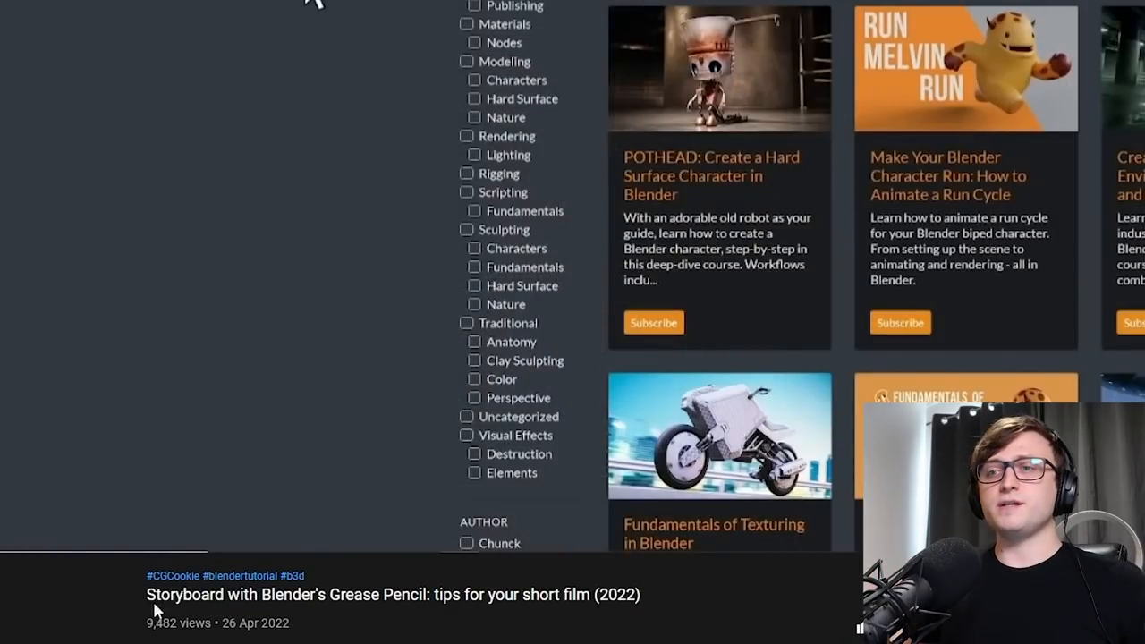
- Scroll the CG Cookie storyboard video page and seek twice to later chapters
{"action": "scroll", "scroll_direction": "down", "scroll_amount": 3}
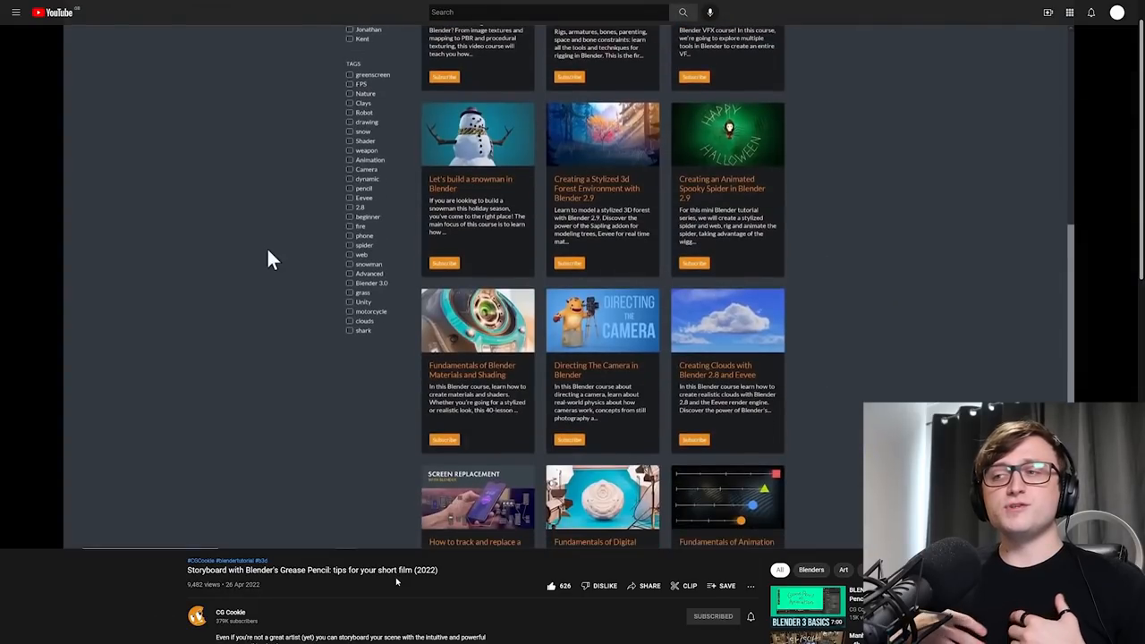
{"action": "scroll", "scroll_direction": "down", "scroll_amount": 3}
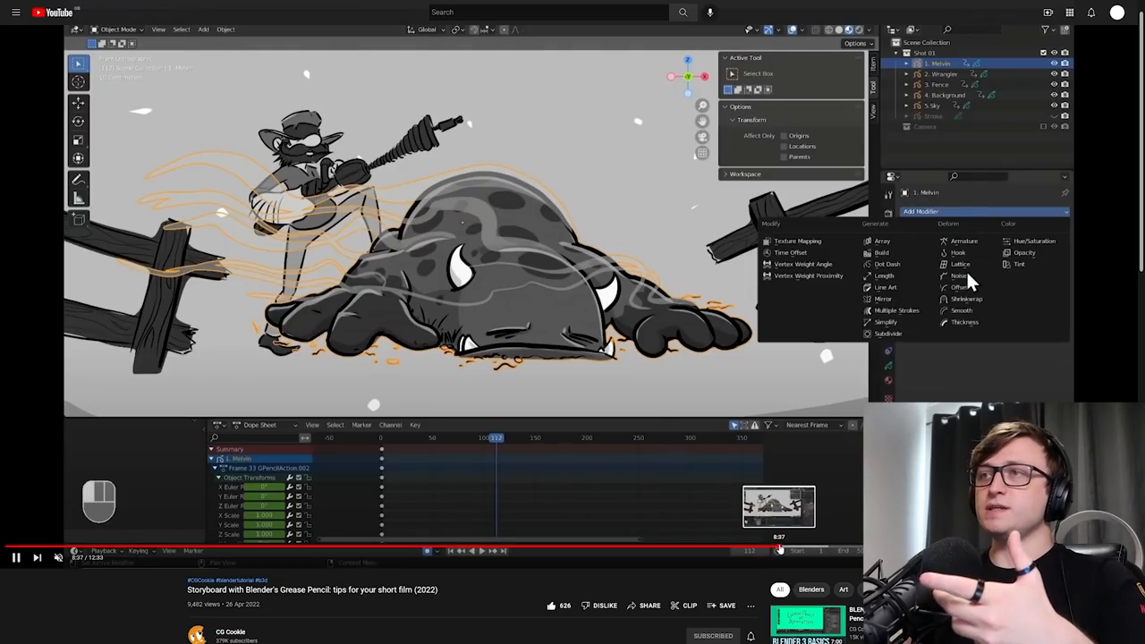
{"action": "left_click", "coordinate": [959, 275]}
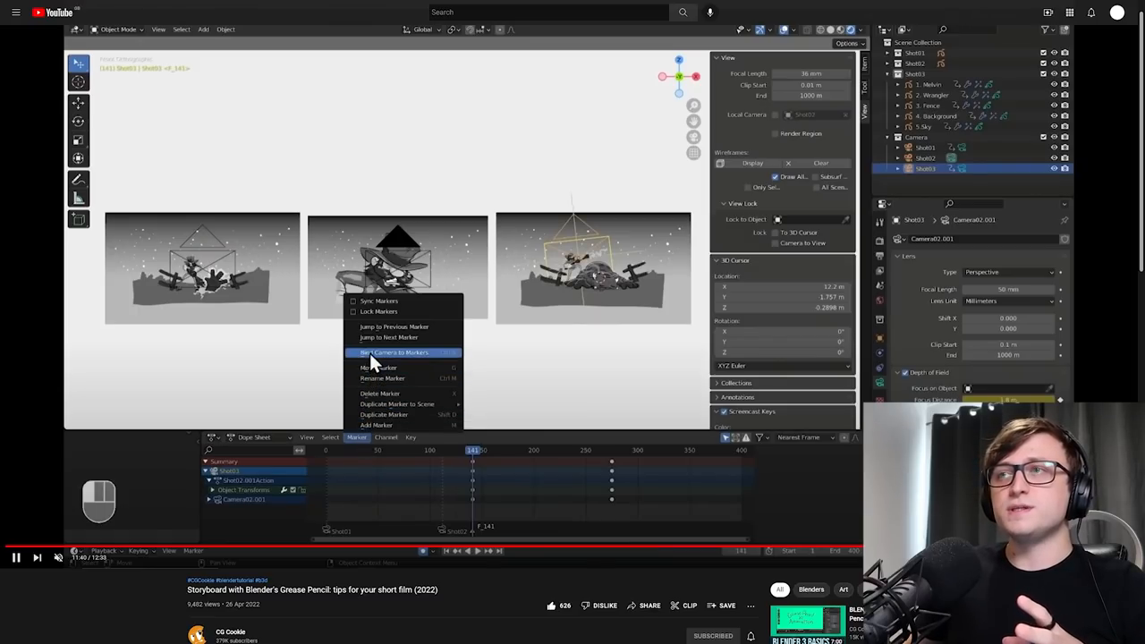
{"action": "left_click", "coordinate": [393, 352]}
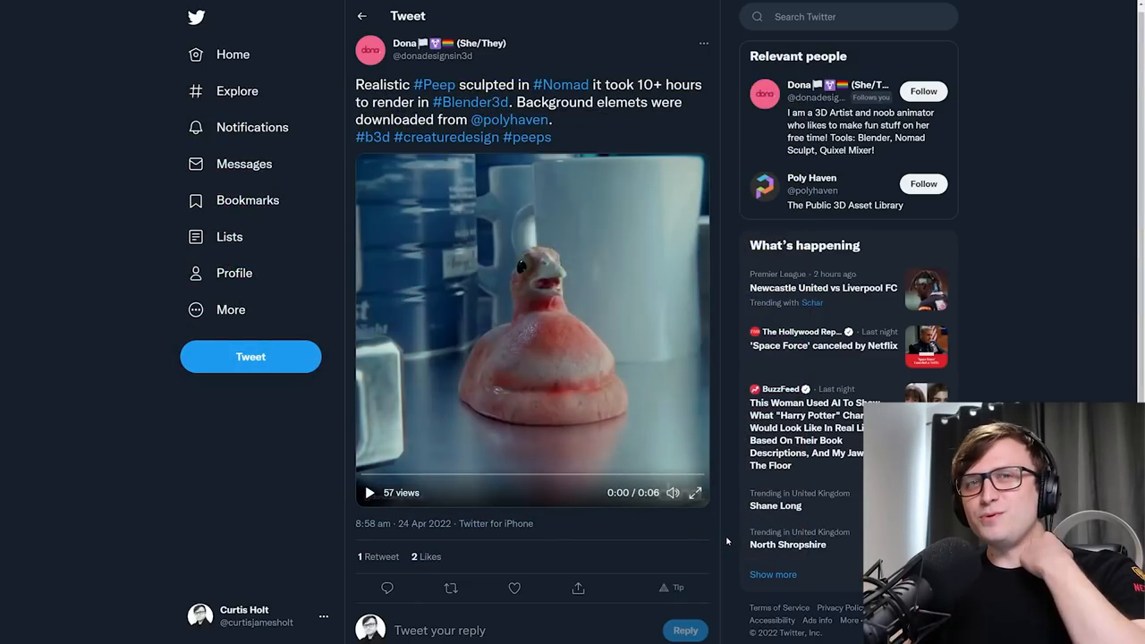
- Play the embedded clip of the Nomad-sculpted, Blender-rendered Peep
{"action": "left_click", "coordinate": [368, 493]}
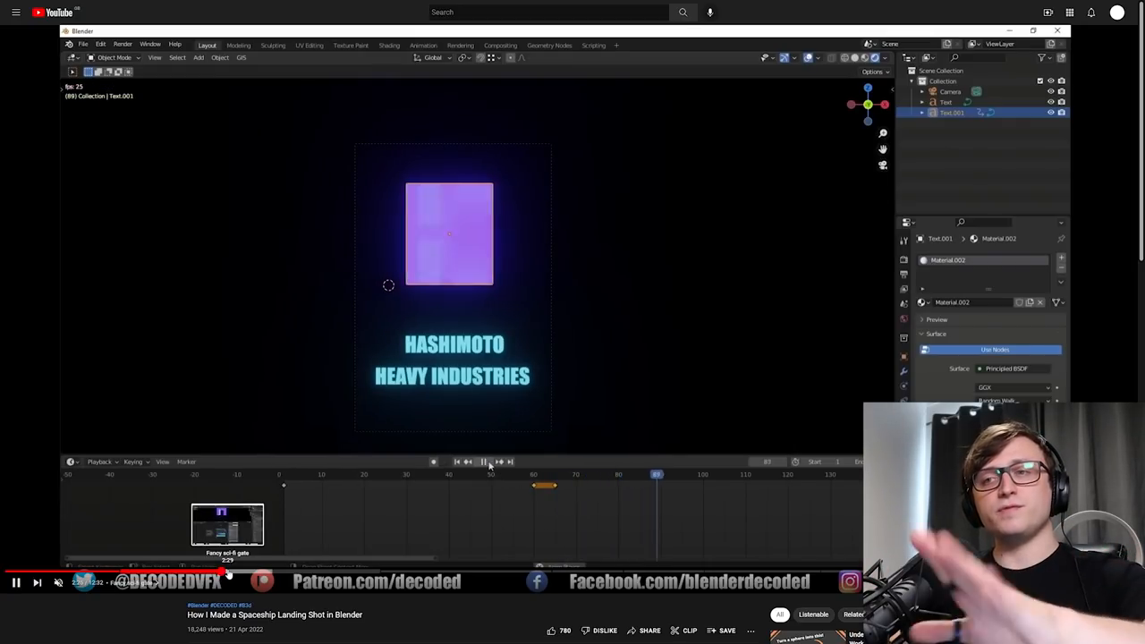
- Jump DECODED's spaceship video to the 'Fancy sci-fi gate' and 'Making a spaceship' chapters
{"action": "left_click", "coordinate": [389, 45]}
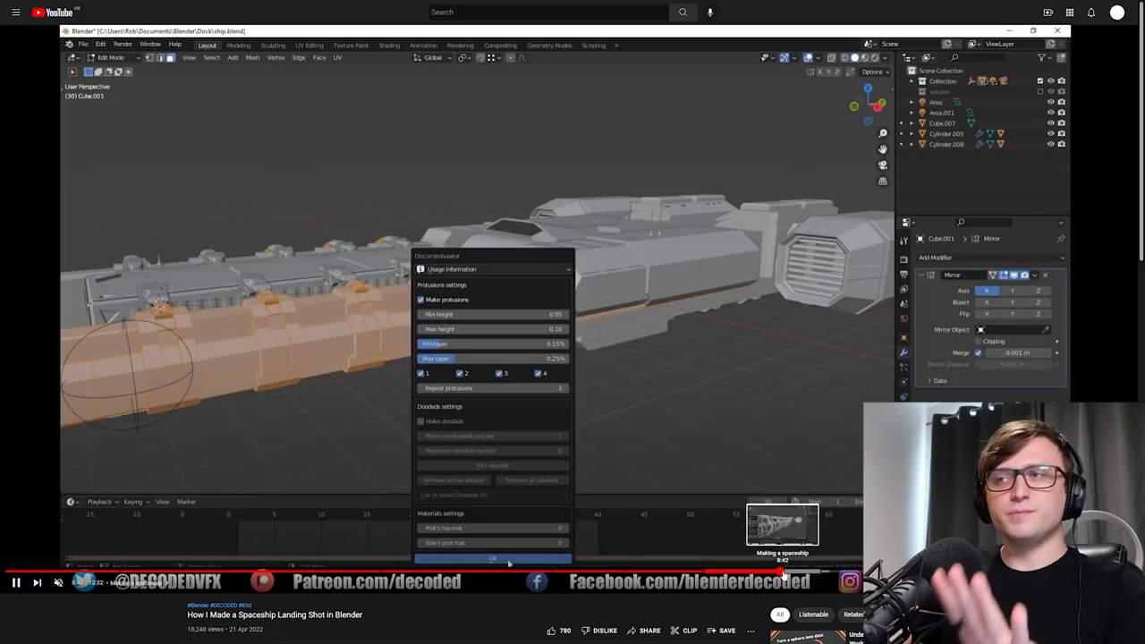
{"action": "left_click", "coordinate": [492, 558]}
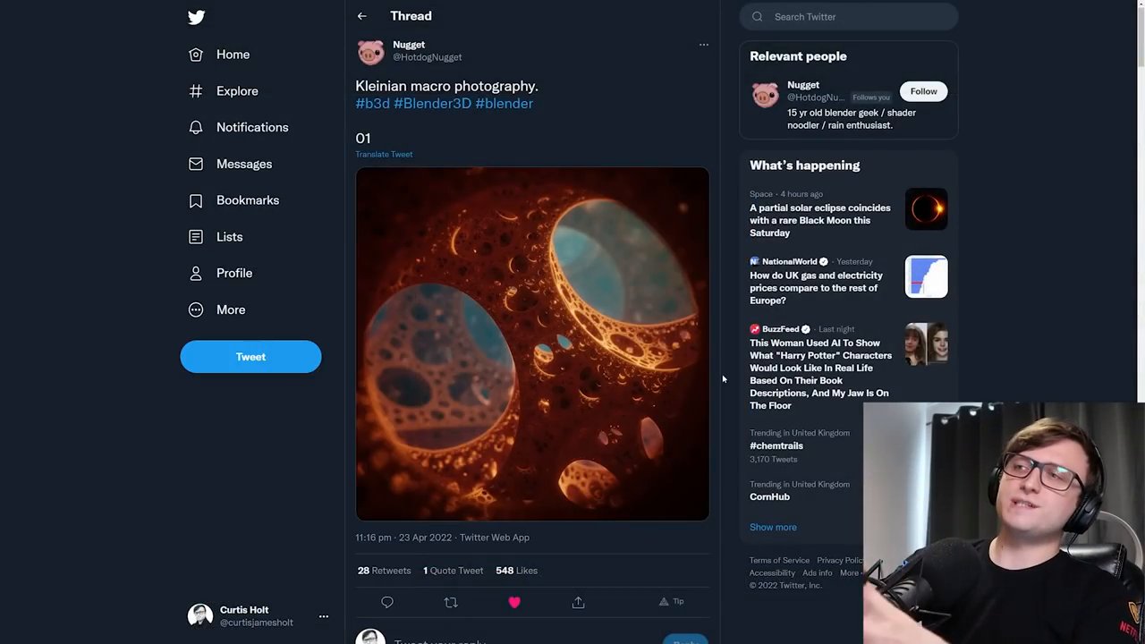
- Scroll Nugget's Kleinian macro thread and view the 02 fractal render full size
{"action": "scroll", "scroll_direction": "down", "scroll_amount": 3}
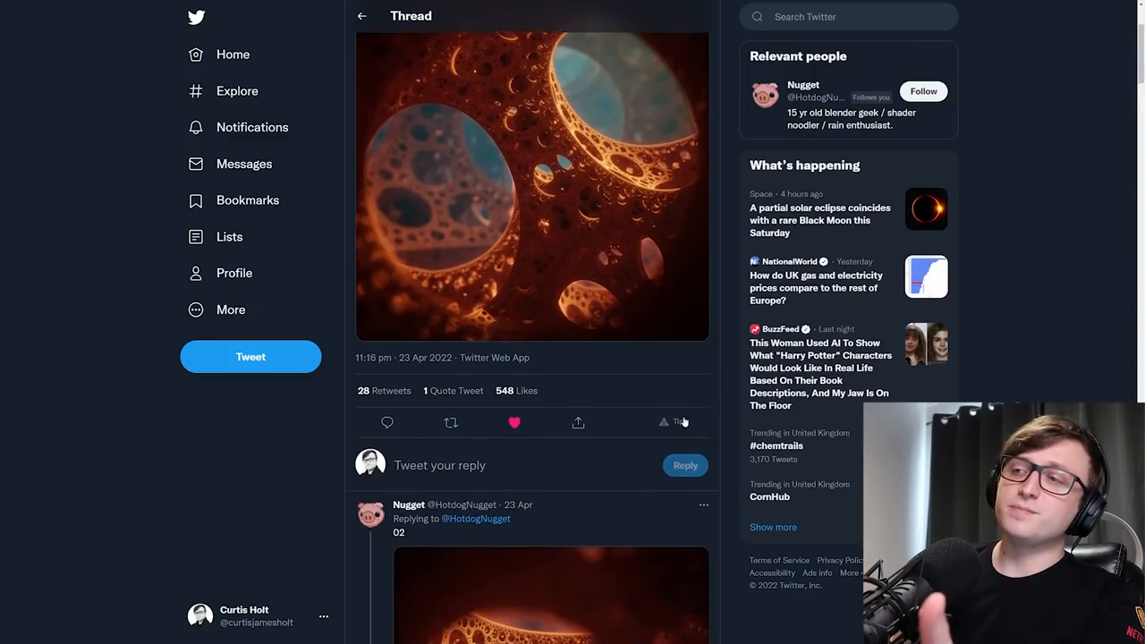
{"action": "scroll", "scroll_direction": "down", "scroll_amount": 3}
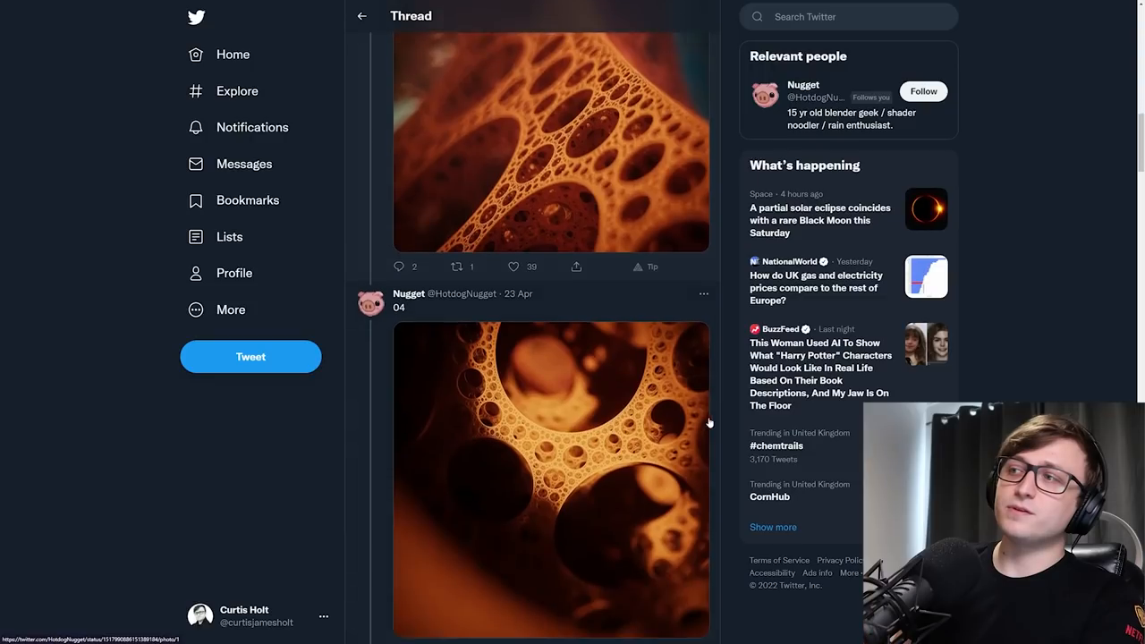
{"action": "scroll", "scroll_direction": "up", "scroll_amount": 3}
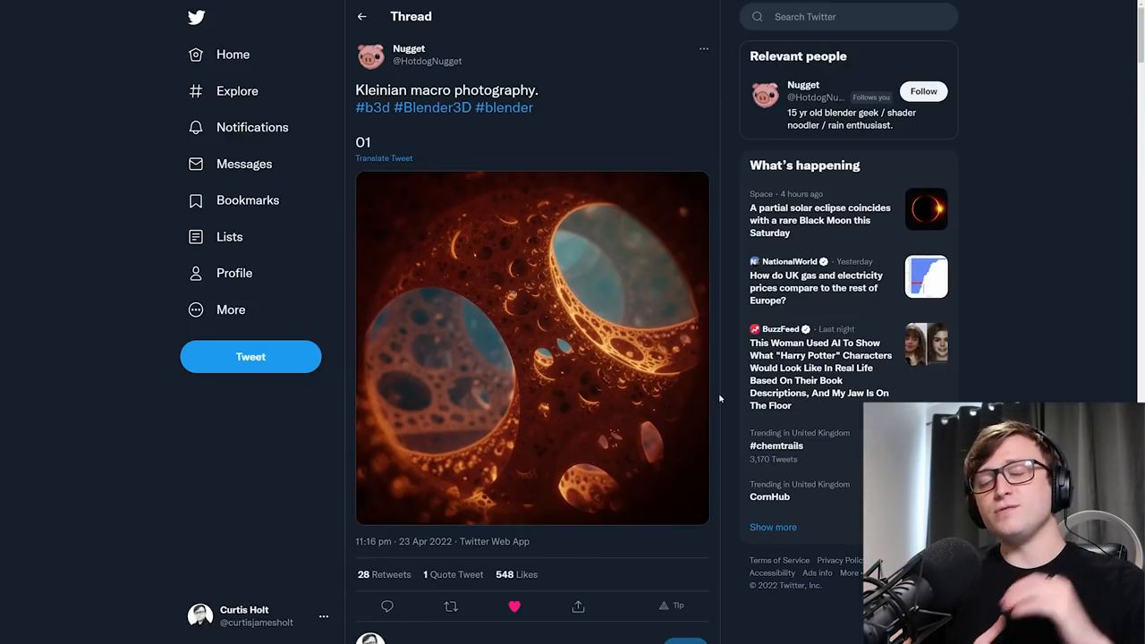
{"action": "mouse_move", "coordinate": [721, 512]}
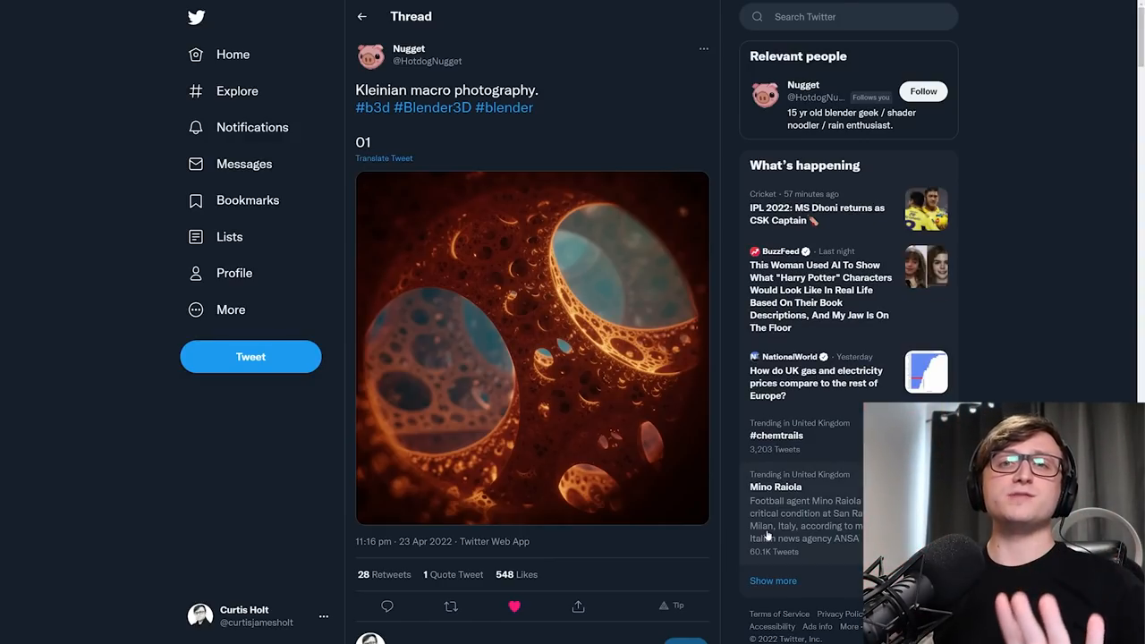
{"action": "left_click", "coordinate": [532, 347]}
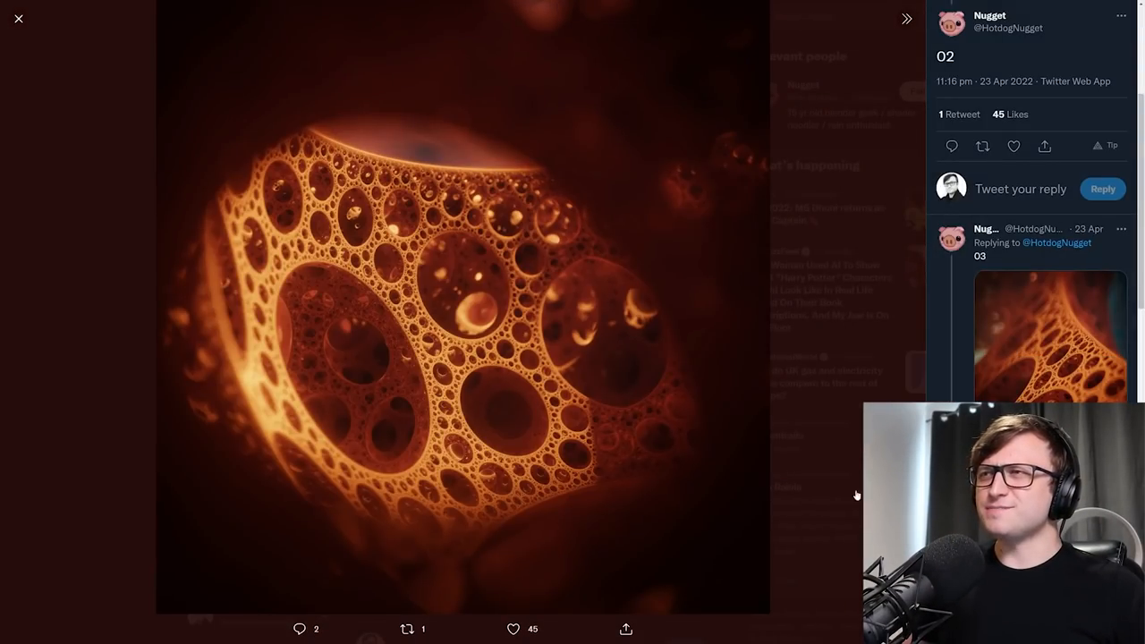
{"action": "left_click", "coordinate": [18, 18]}
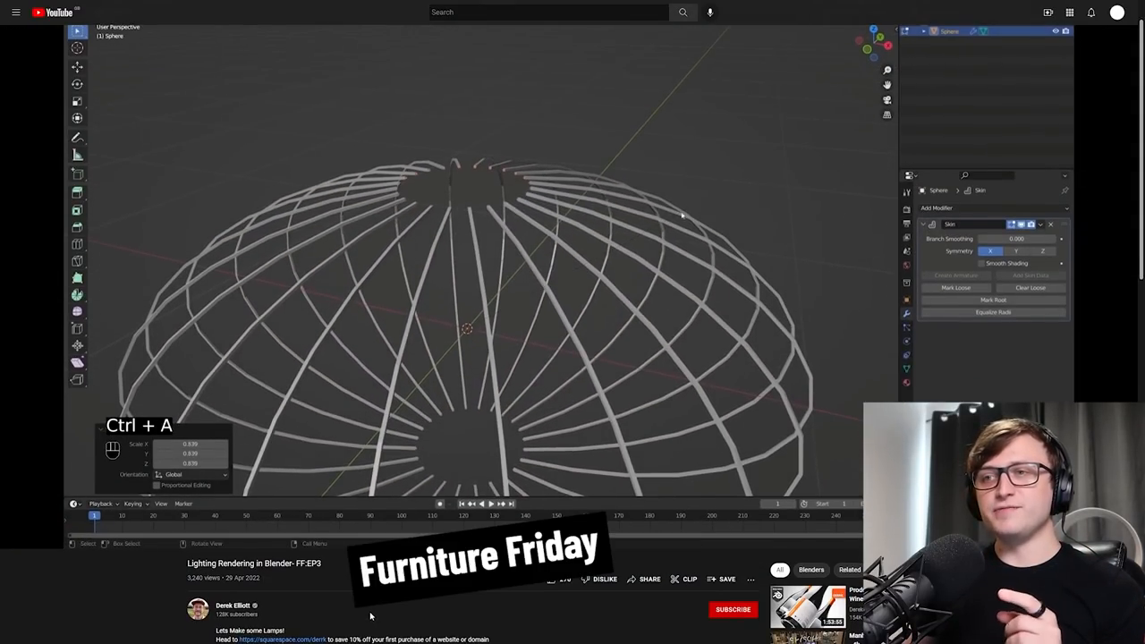
- Skip Derek Elliott's lighting video from the lamp wireframe ahead to the chair scene
{"action": "key", "text": "Tab"}
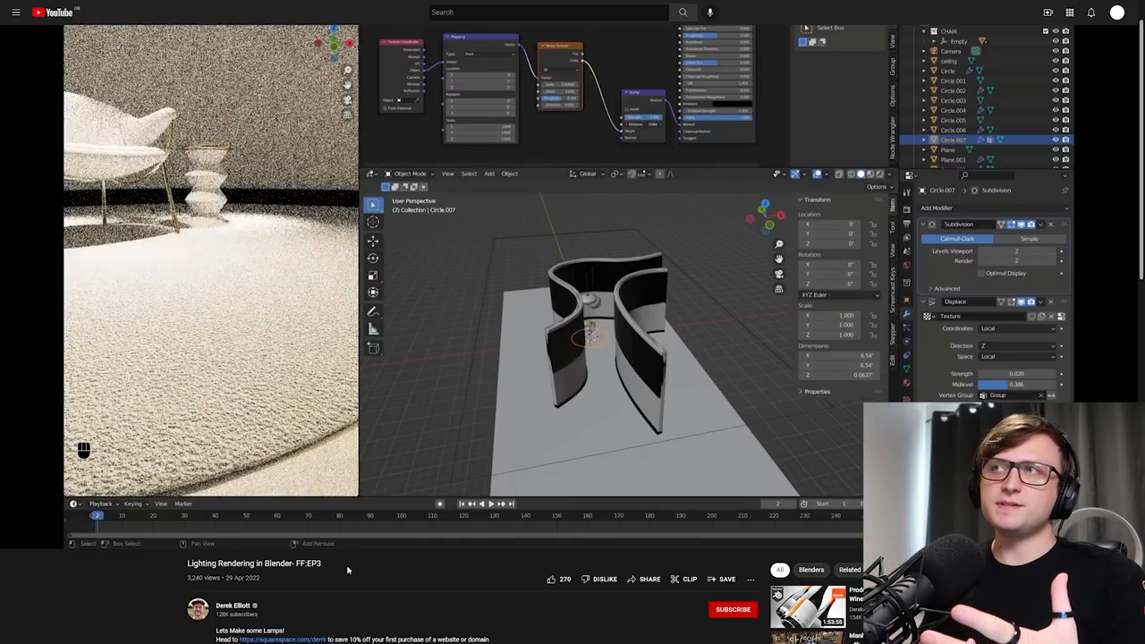
{"action": "key", "text": "shift"}
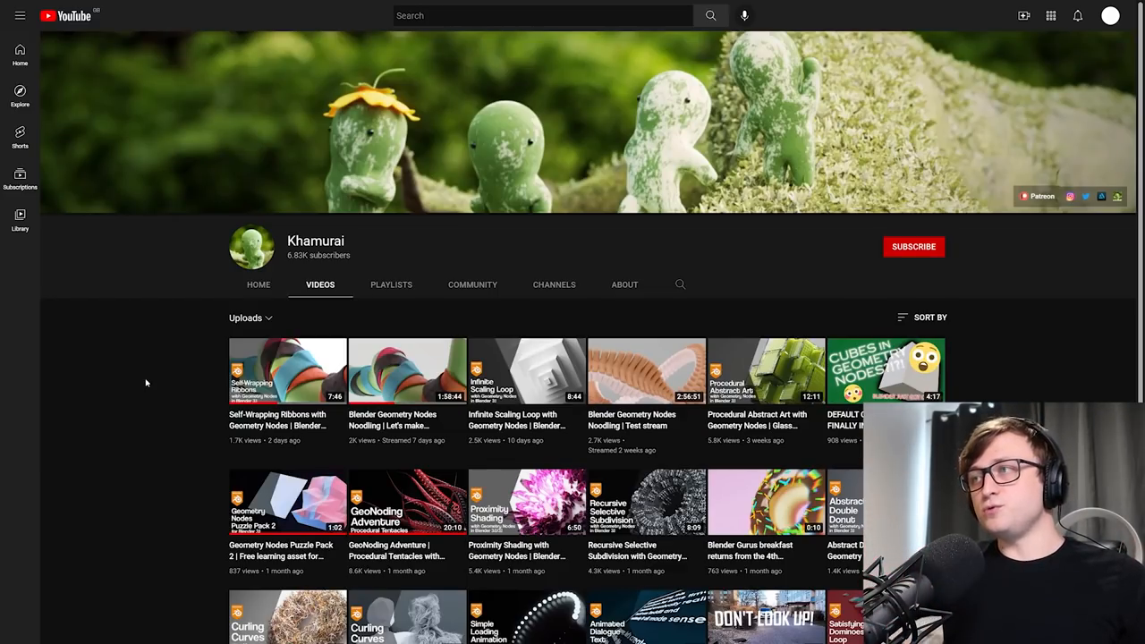
{"action": "mouse_move", "coordinate": [287, 370]}
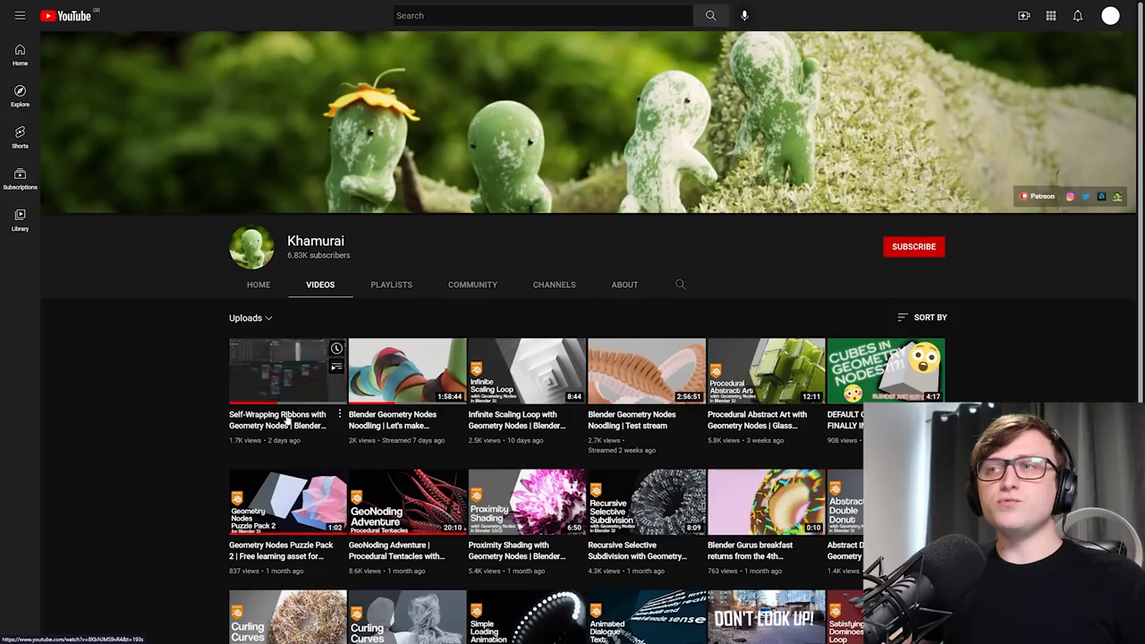
{"action": "mouse_move", "coordinate": [409, 460]}
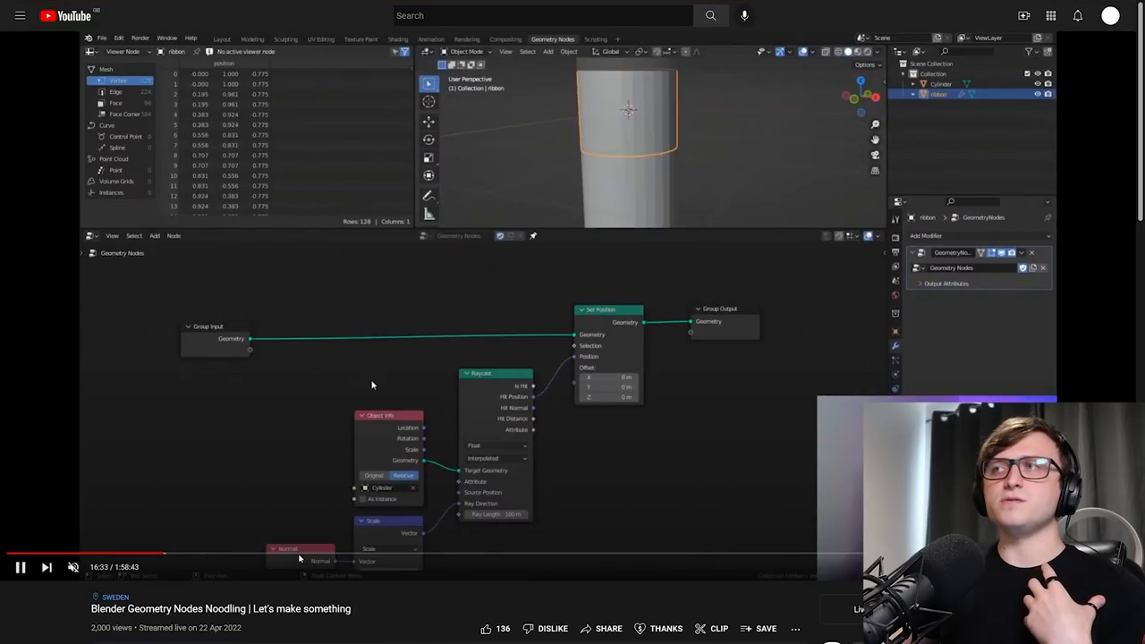
{"action": "mouse_move", "coordinate": [579, 563]}
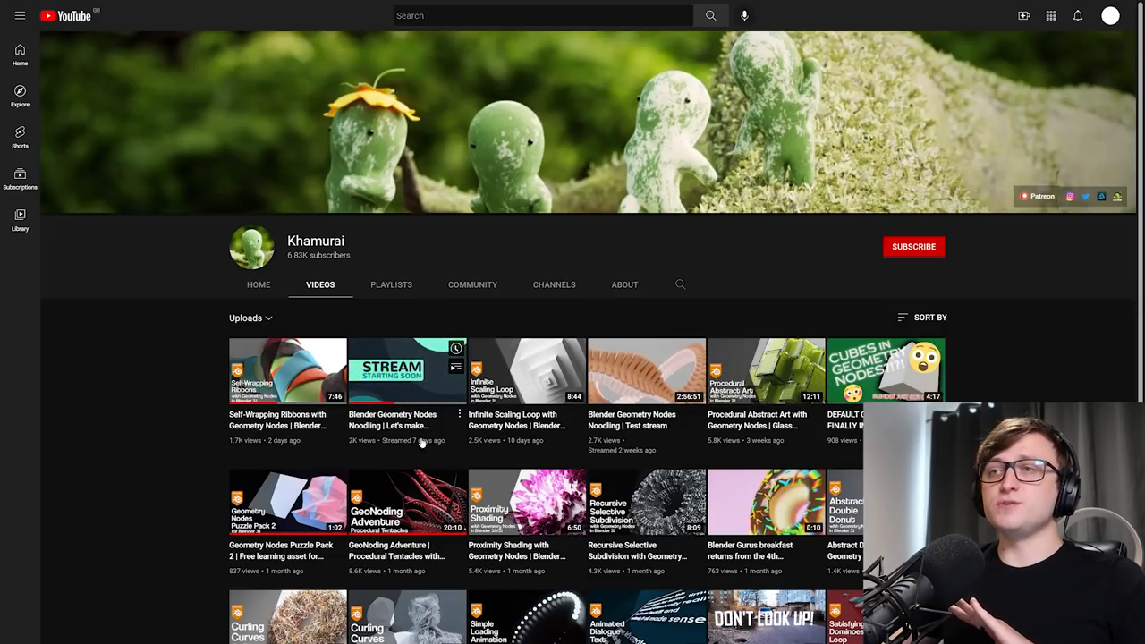
{"action": "mouse_move", "coordinate": [286, 369]}
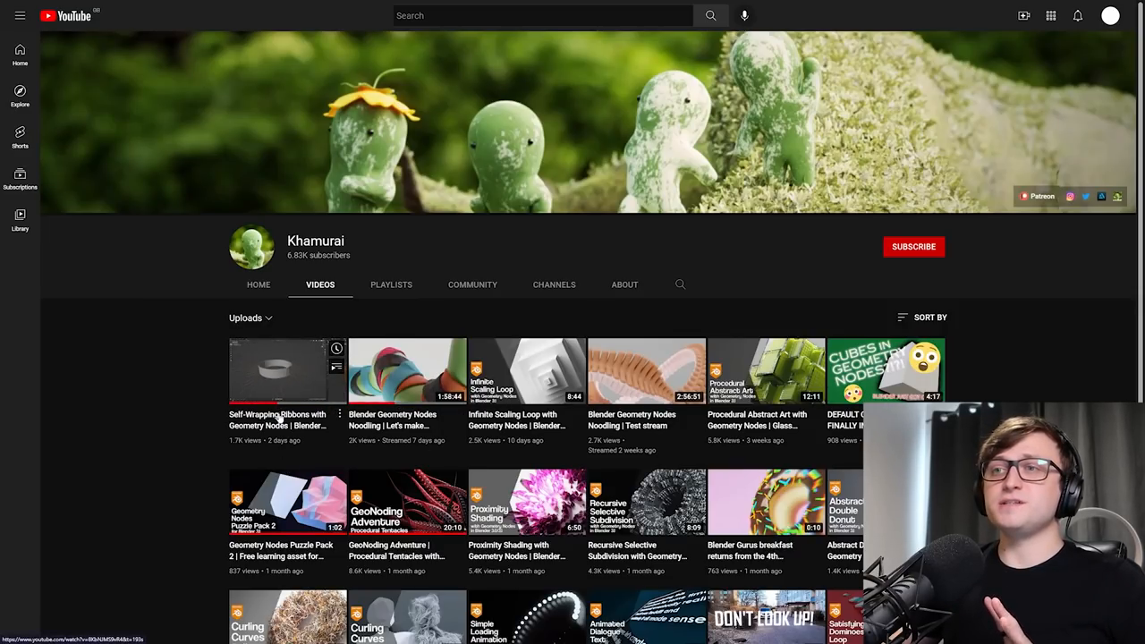
- Open Khamurai's 'Self-Wrapping Ribbons with Geometry Nodes' video
{"action": "left_click", "coordinate": [286, 370]}
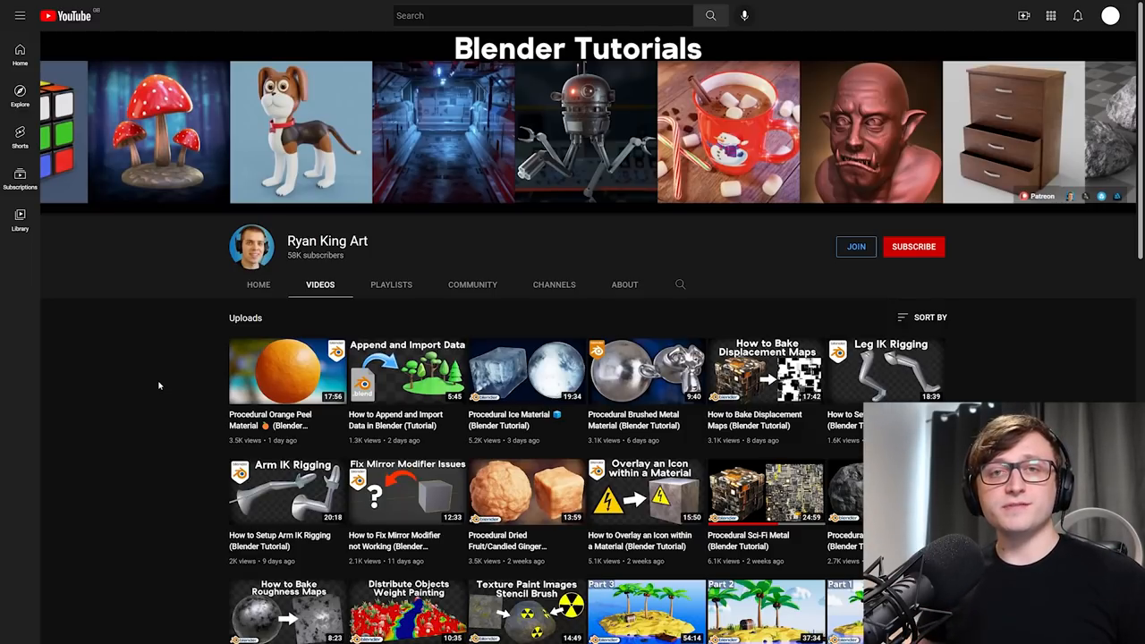
{"action": "double_click", "coordinate": [327, 241]}
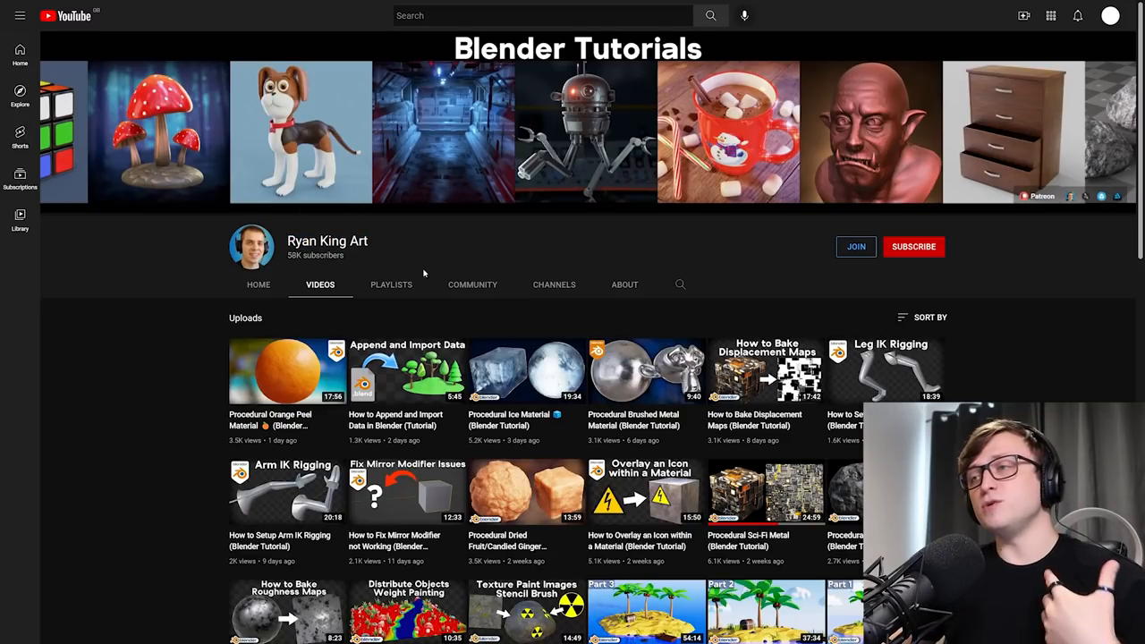
{"action": "scroll", "scroll_direction": "down", "scroll_amount": 3}
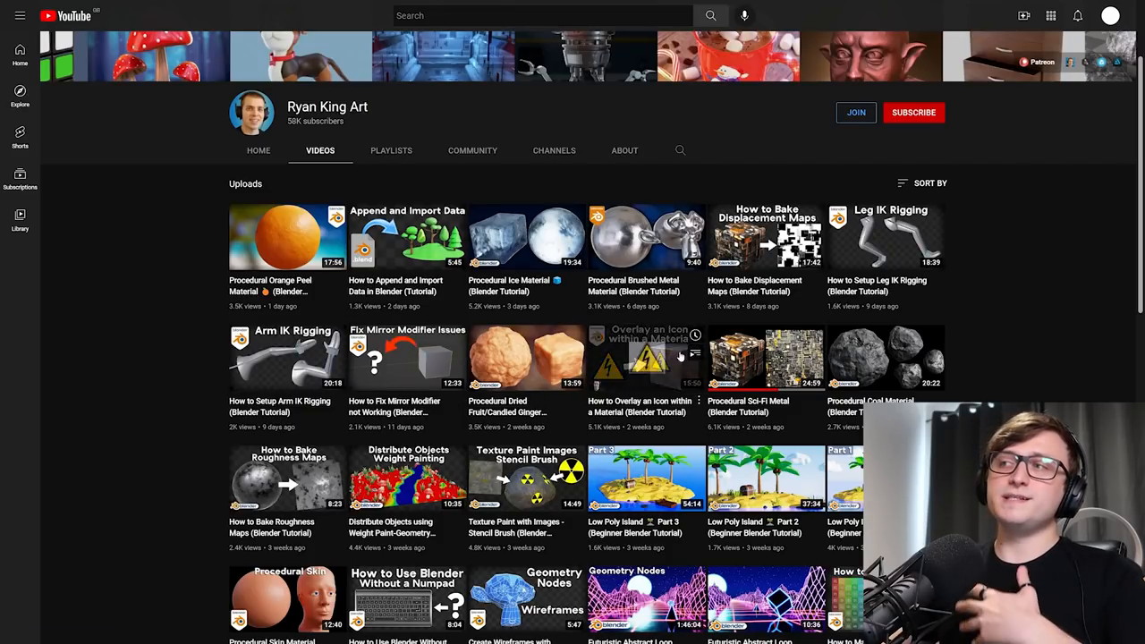
{"action": "scroll", "scroll_direction": "down", "scroll_amount": 3}
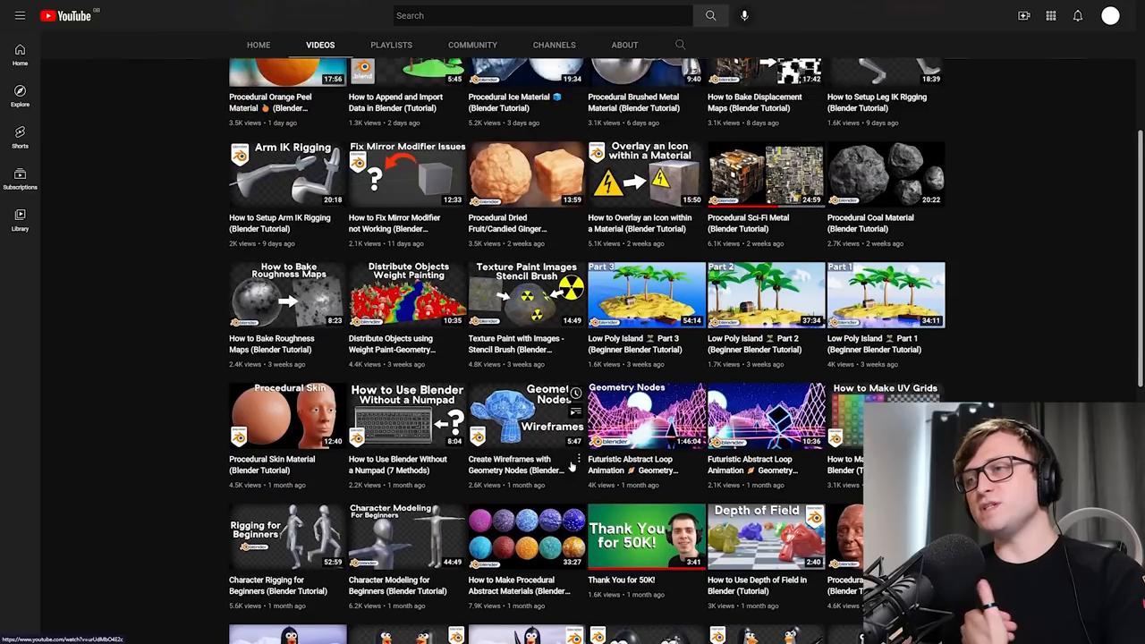
{"action": "scroll", "scroll_direction": "down", "scroll_amount": 3}
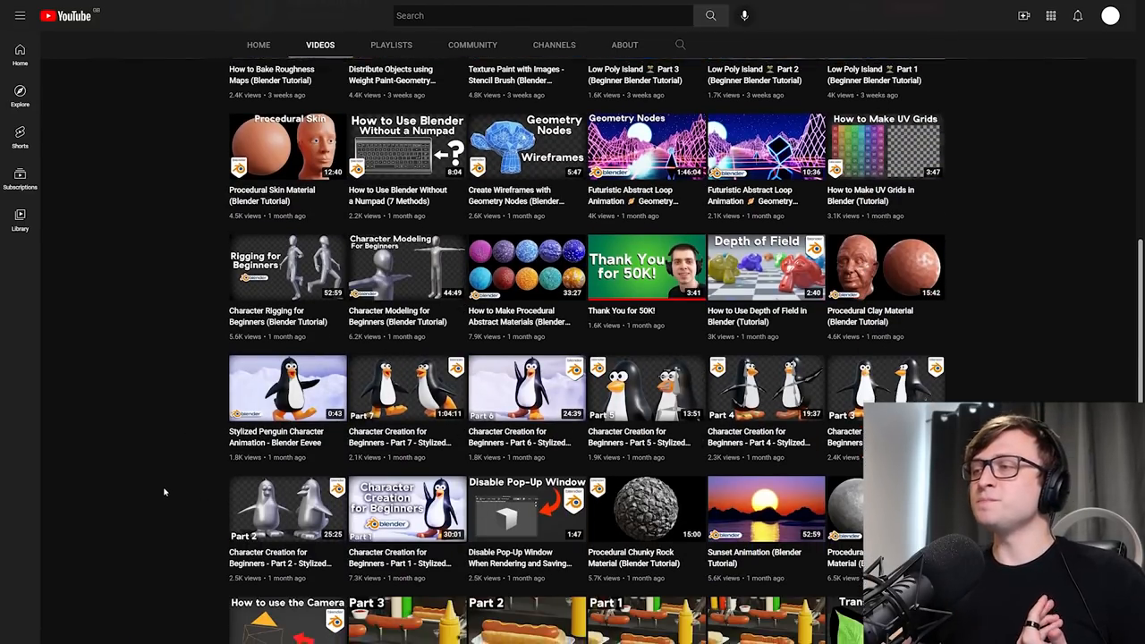
{"action": "scroll", "scroll_direction": "up", "scroll_amount": 3}
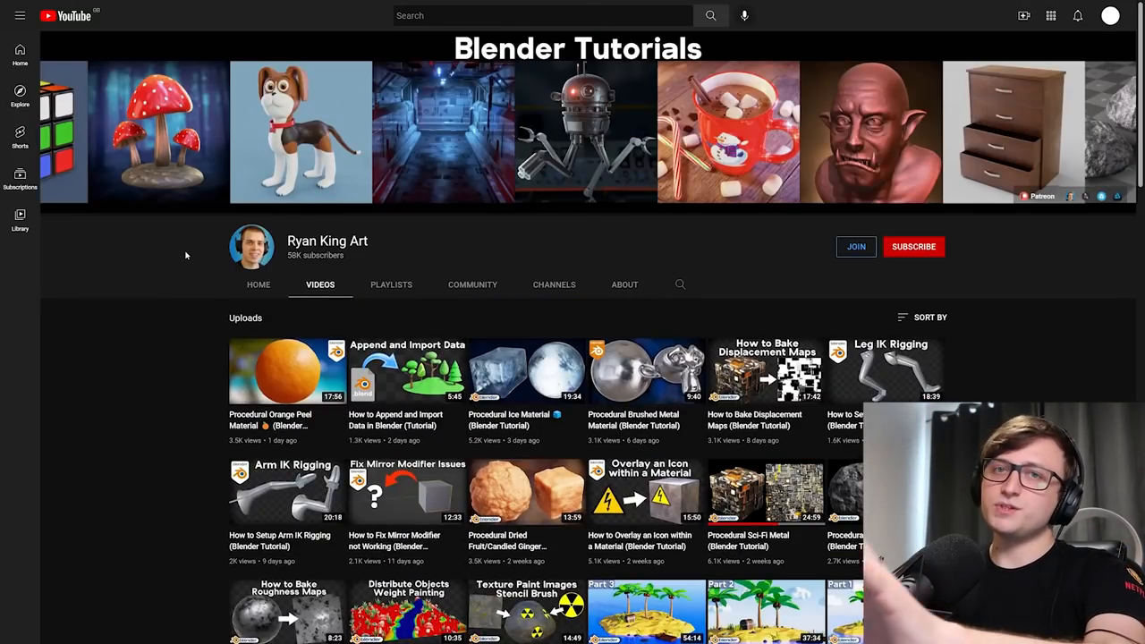
{"action": "scroll", "scroll_direction": "down", "scroll_amount": 3}
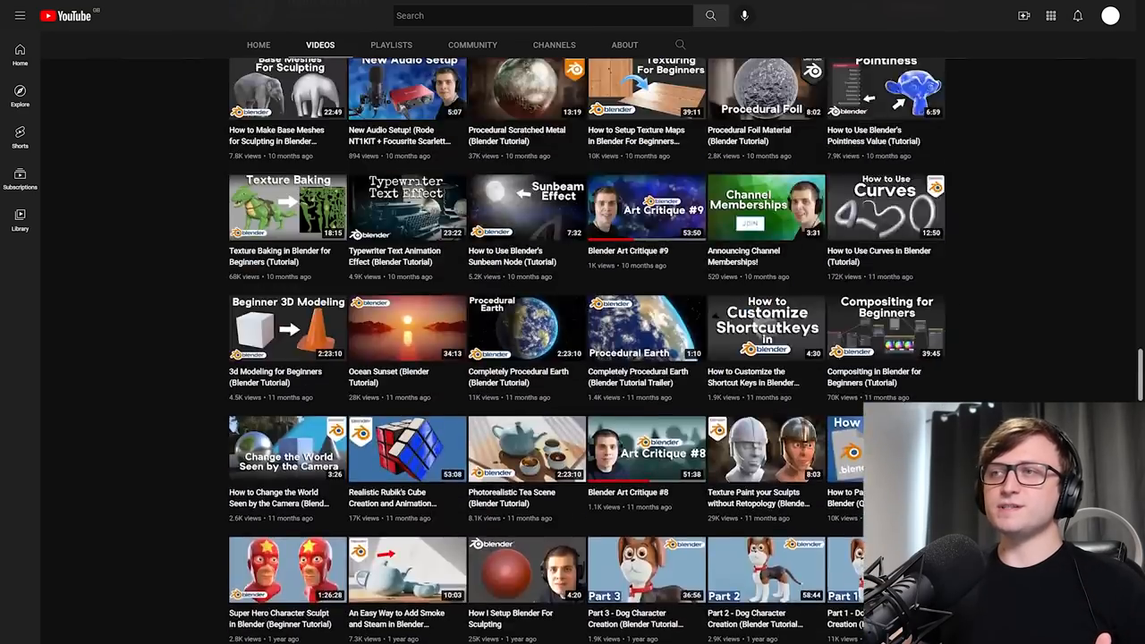
{"action": "scroll", "scroll_direction": "up", "scroll_amount": 3}
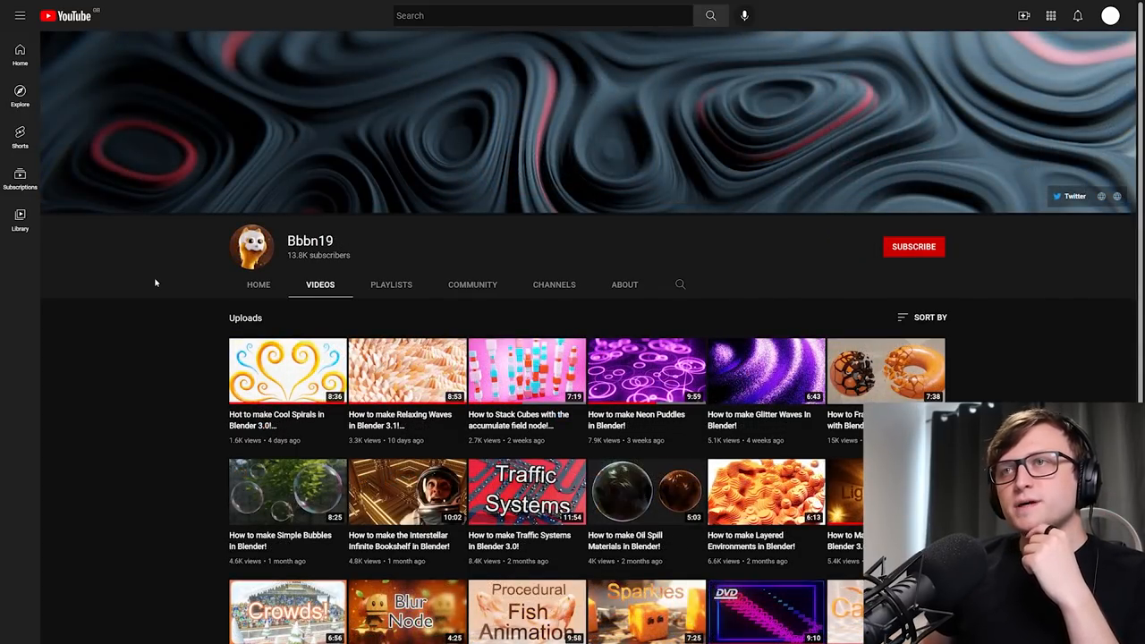
{"action": "mouse_move", "coordinate": [165, 360]}
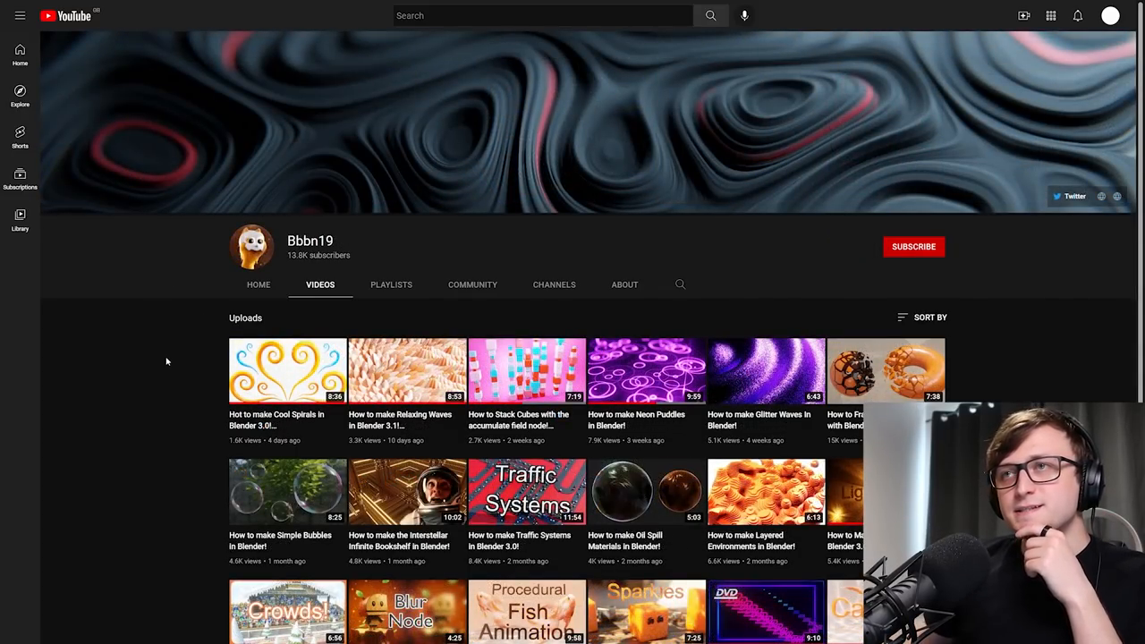
{"action": "mouse_move", "coordinate": [183, 392]}
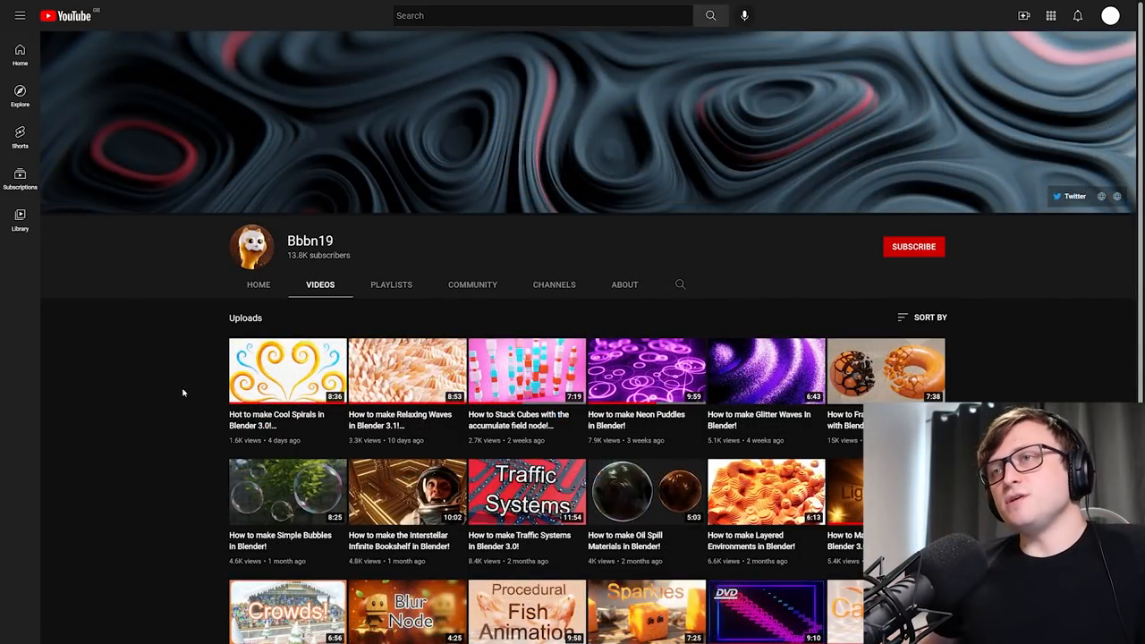
- Open 'How to make Relaxing Waves in Blender 3.1!' from Bbbn19's uploads
{"action": "scroll", "scroll_direction": "down", "scroll_amount": 3}
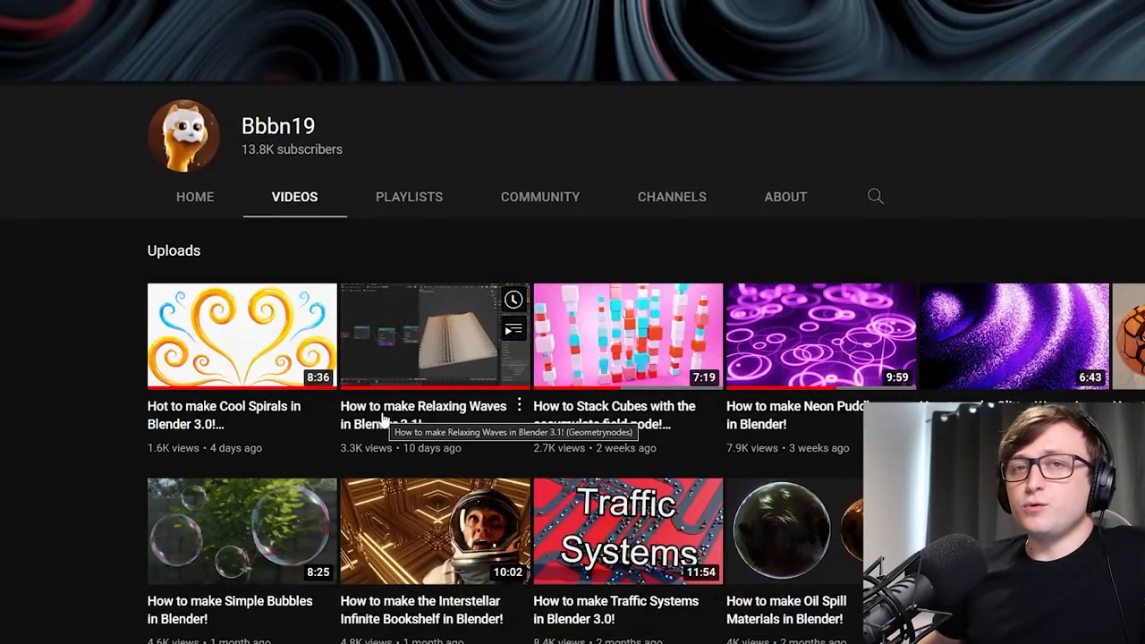
{"action": "left_click", "coordinate": [435, 335]}
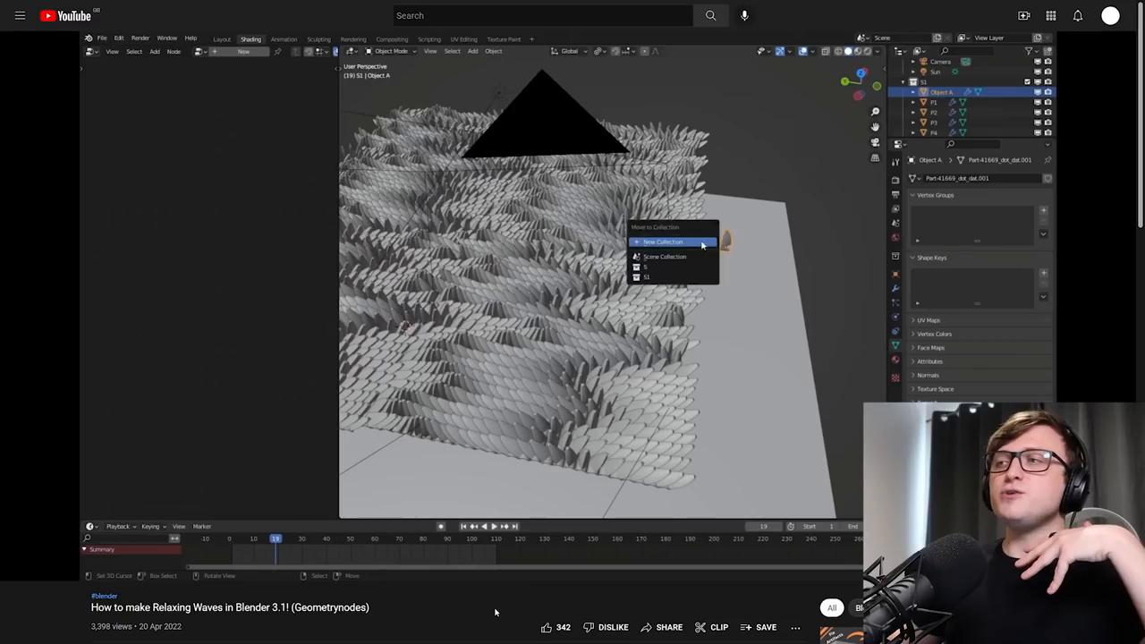
- Start playback of the Relaxing Waves geometry nodes tutorial in the player
{"action": "left_click", "coordinate": [662, 243]}
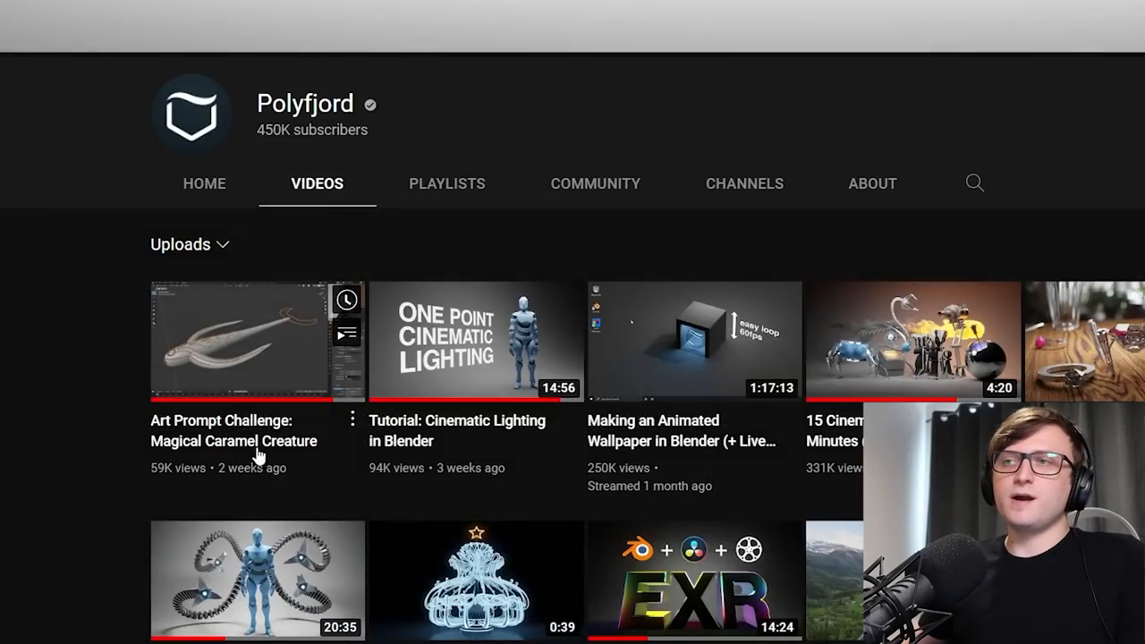
- Open Polyfjord's 'Art Prompt Challenge: Magical Caramel Creature' video from the uploads list
{"action": "scroll", "scroll_direction": "up", "scroll_amount": 3}
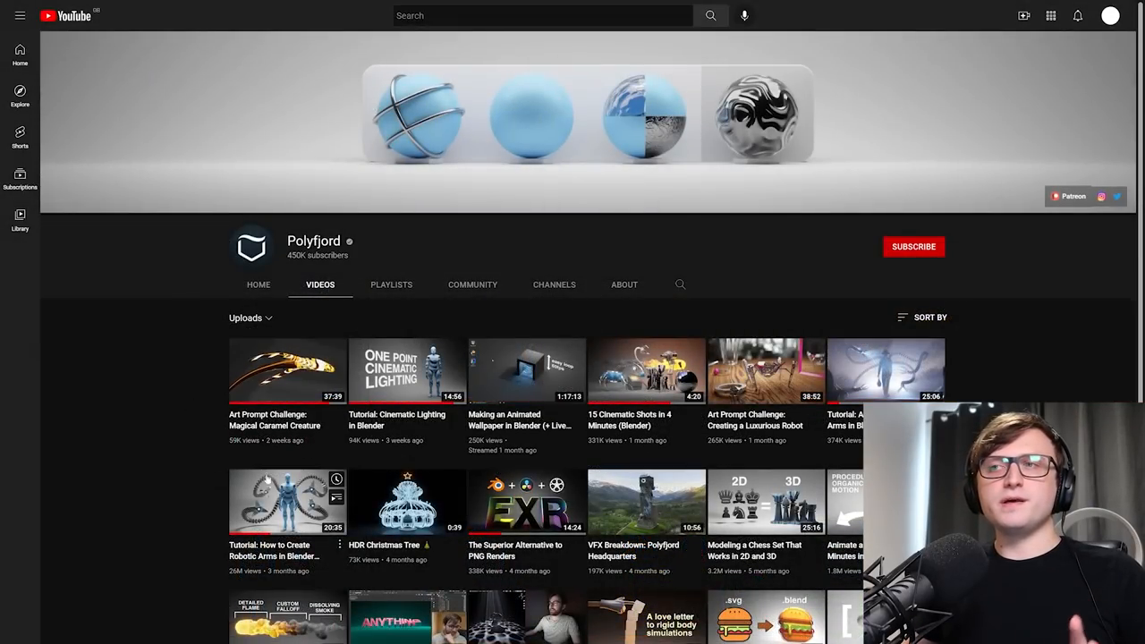
{"action": "mouse_move", "coordinate": [217, 454]}
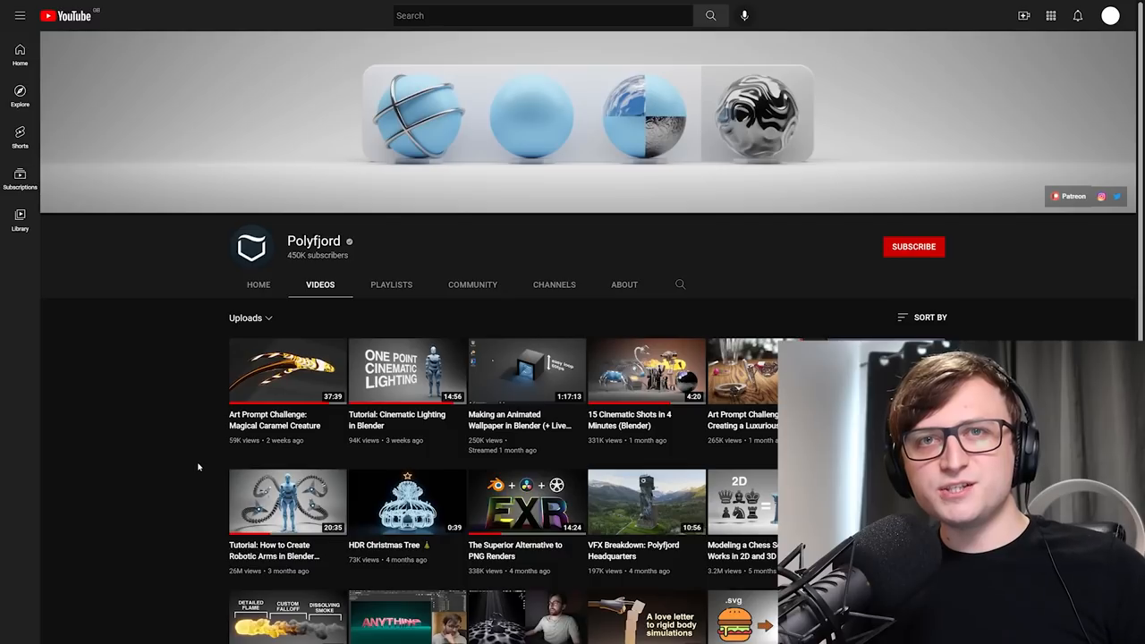
{"action": "mouse_move", "coordinate": [189, 451]}
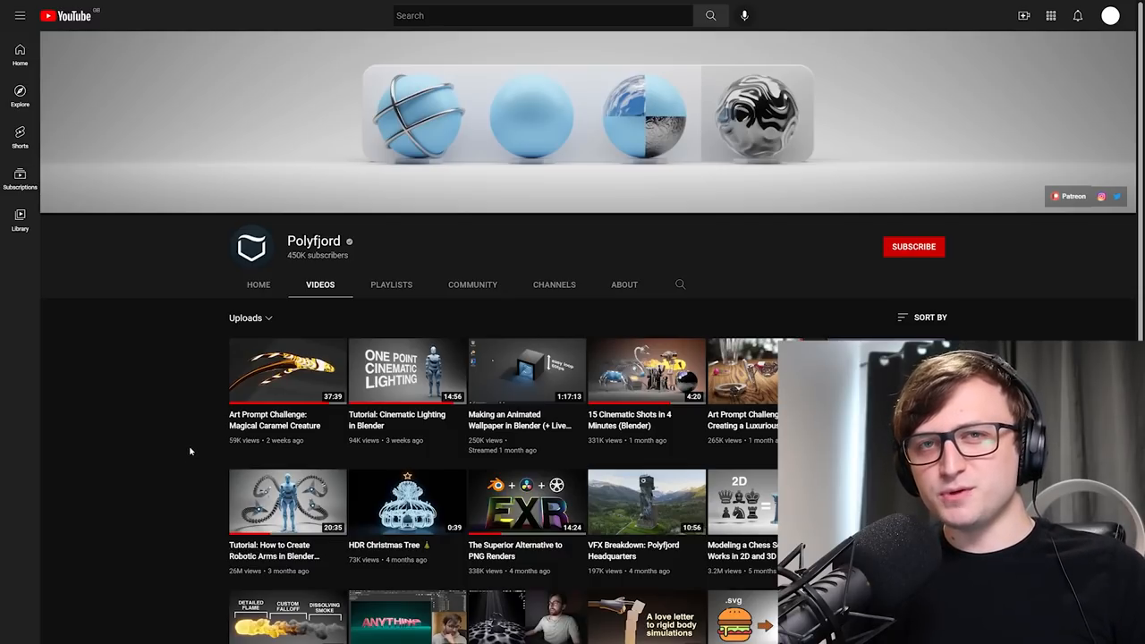
{"action": "left_click", "coordinate": [287, 371]}
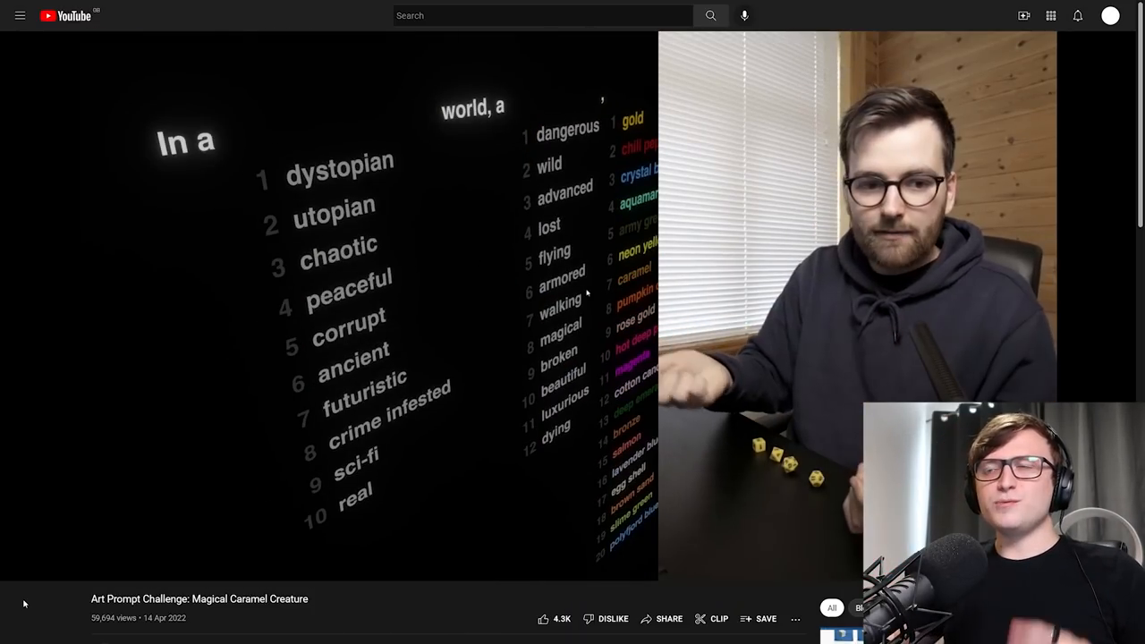
{"action": "mouse_move", "coordinate": [423, 605]}
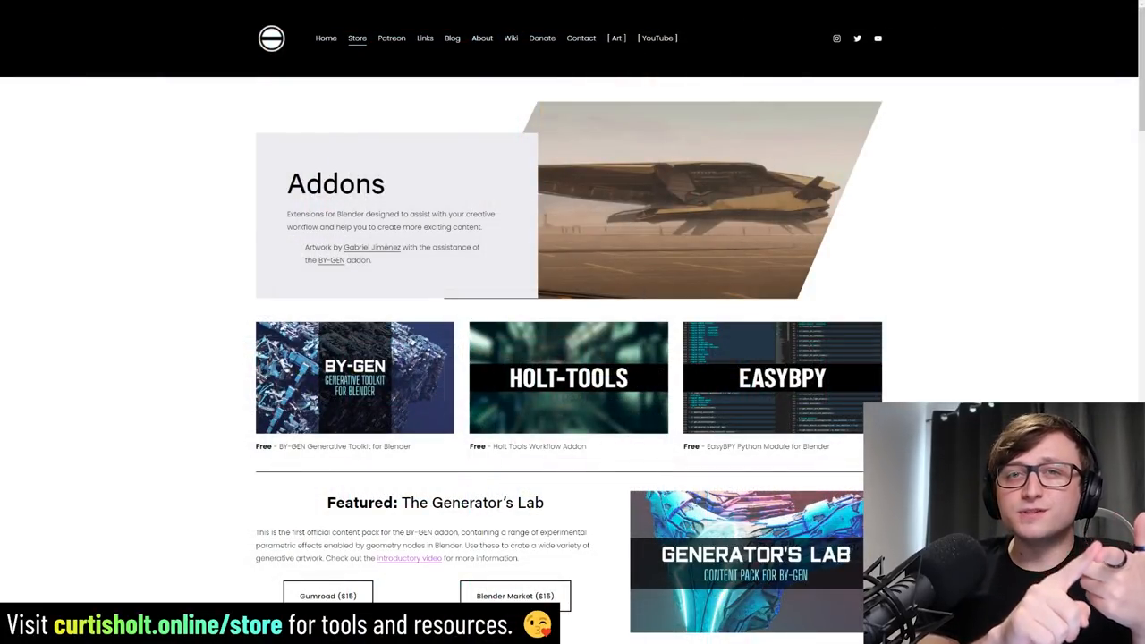
- Scroll to the store's Materials section with Modular Metals, Ambient Grunge and Shader Ball
{"action": "scroll", "scroll_direction": "down", "scroll_amount": 3}
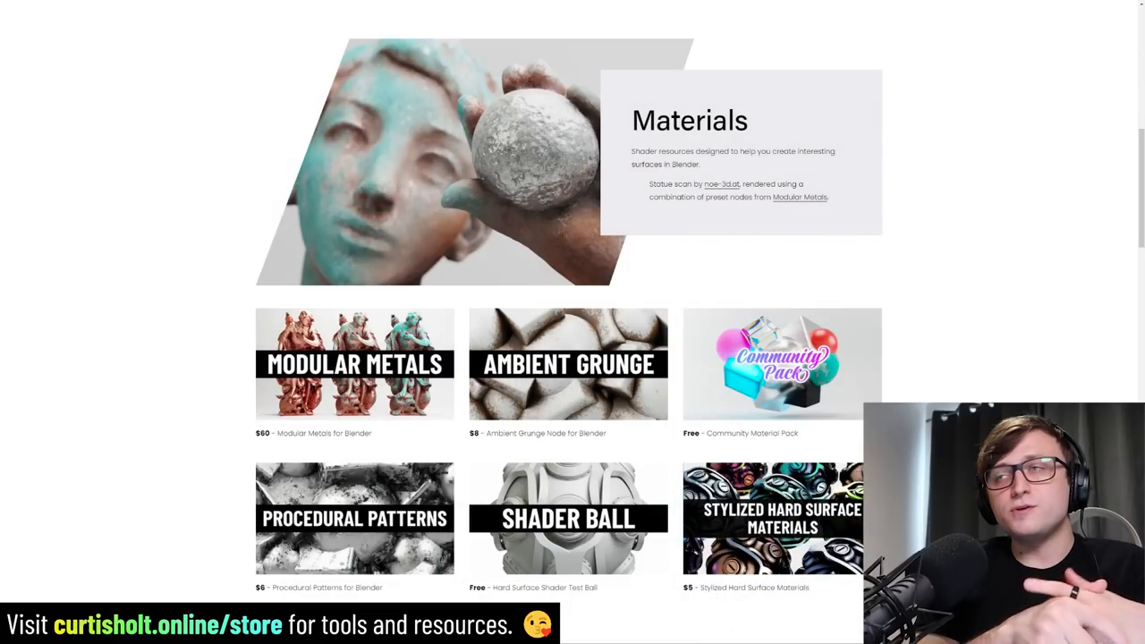